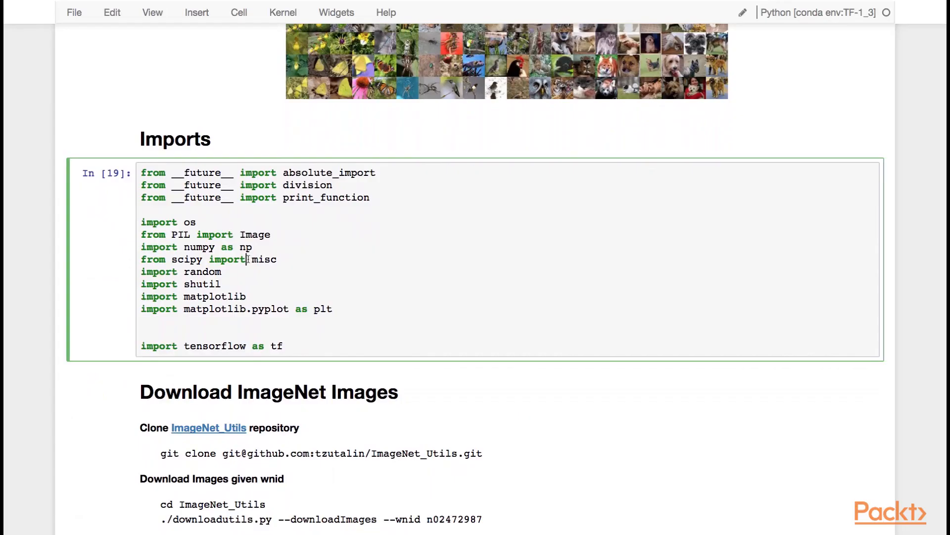
# Save the notebook and review the ImageNet download instructions text.
pyautogui.scroll(-3)
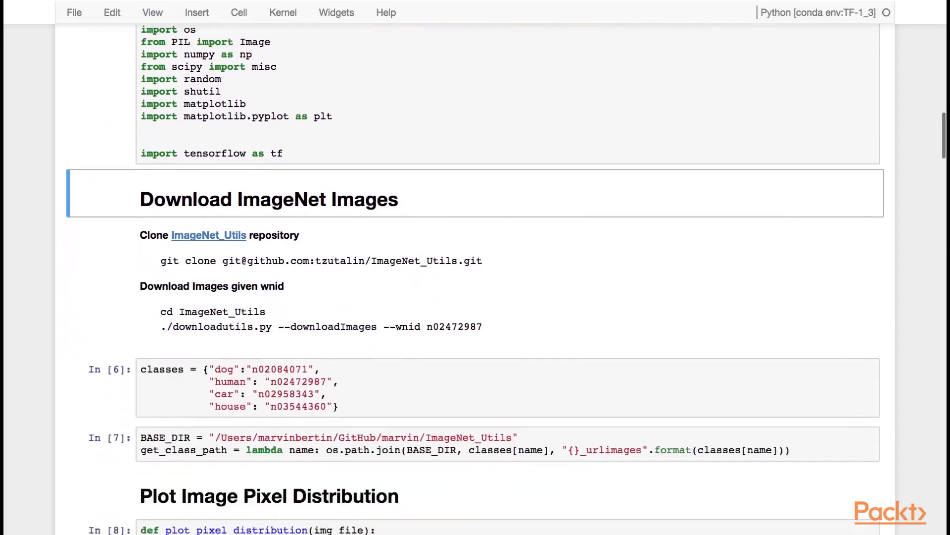
pyautogui.scroll(-3)
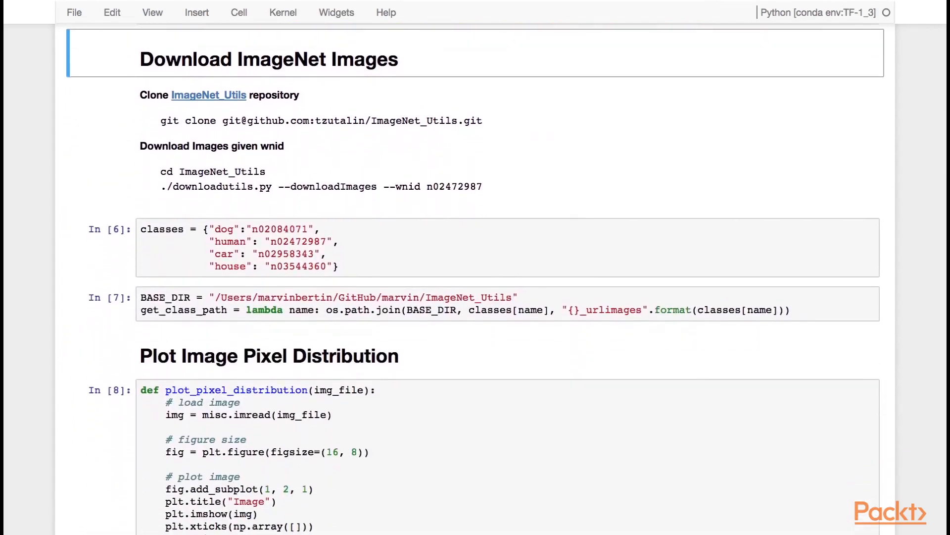
pyautogui.press('ctrl+s')
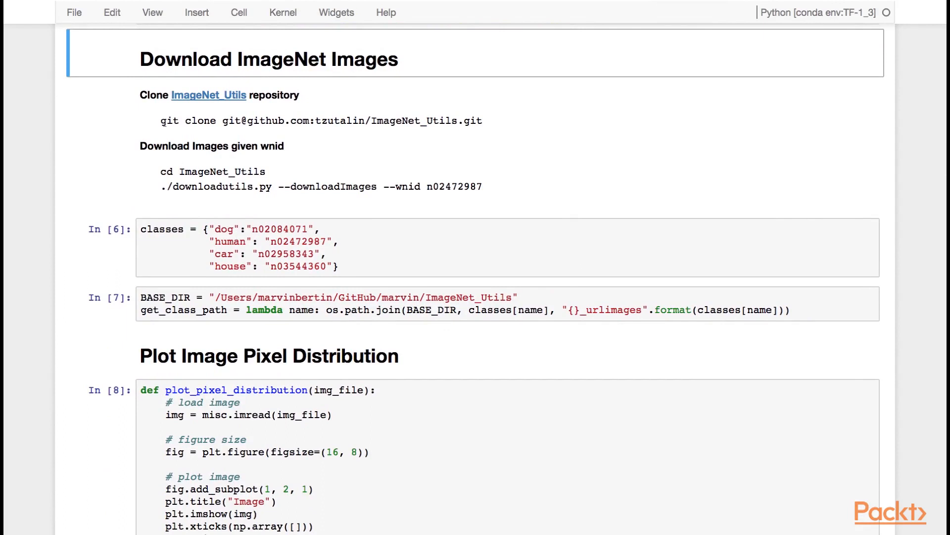
pyautogui.moveTo(180, 105)
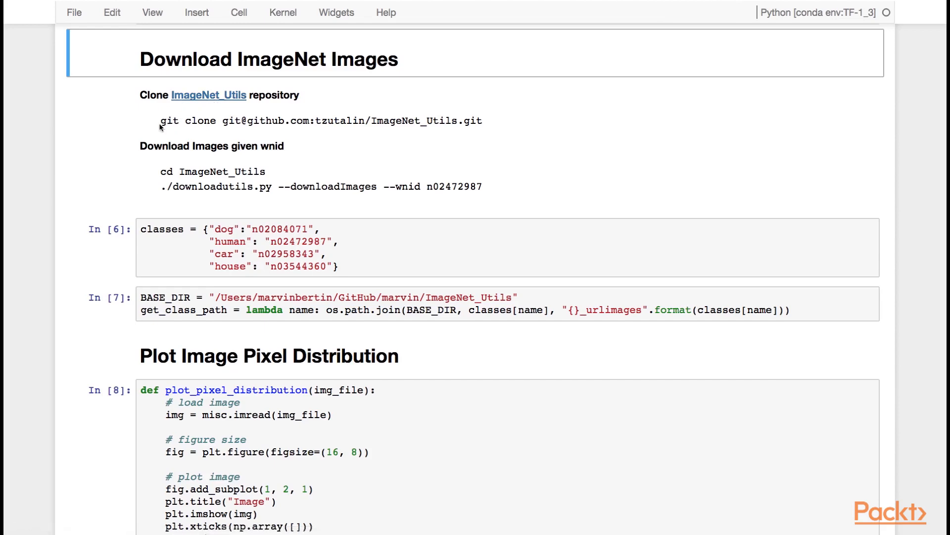
pyautogui.click(518, 126)
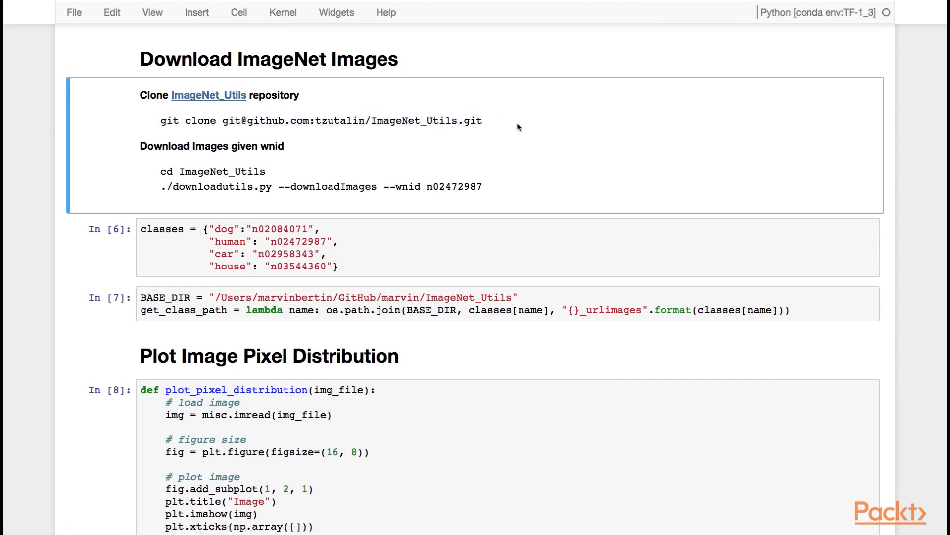
pyautogui.moveTo(293, 125)
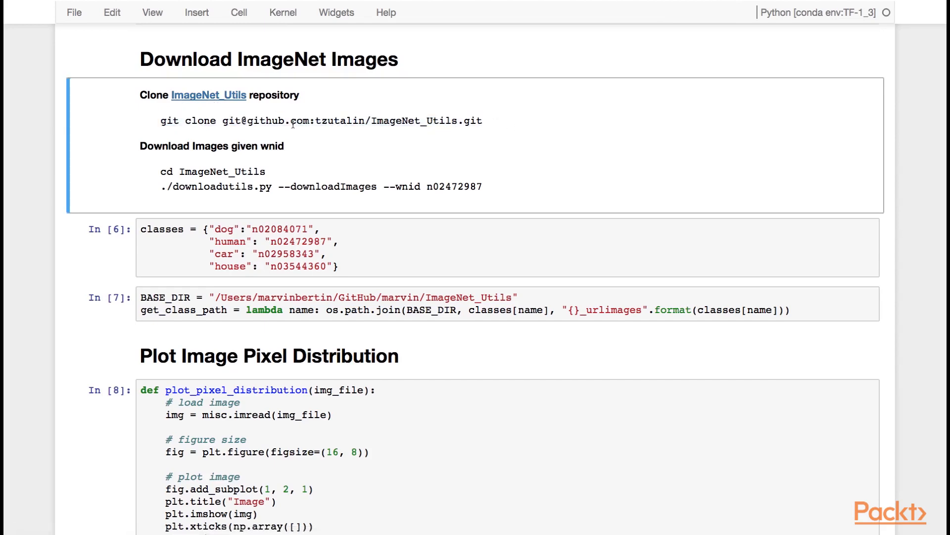
pyautogui.moveTo(203, 165)
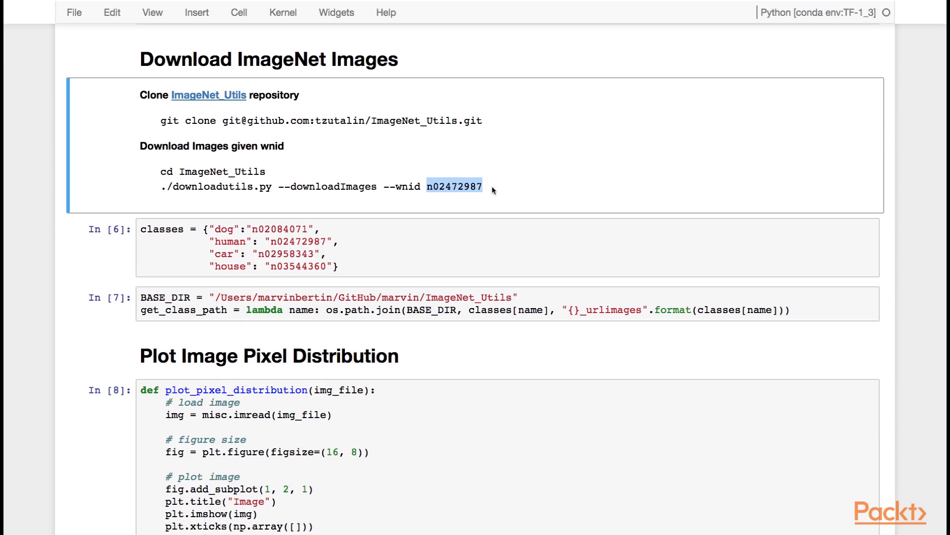
# Inspect the human wnid in the class dictionary cell and move down to the BASE_DIR cells.
pyautogui.click(300, 242)
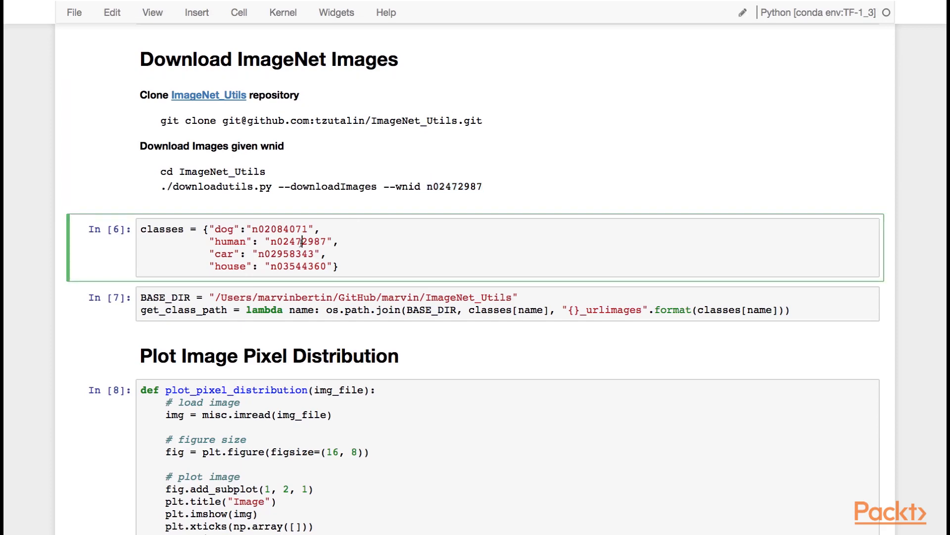
pyautogui.doubleClick(230, 241)
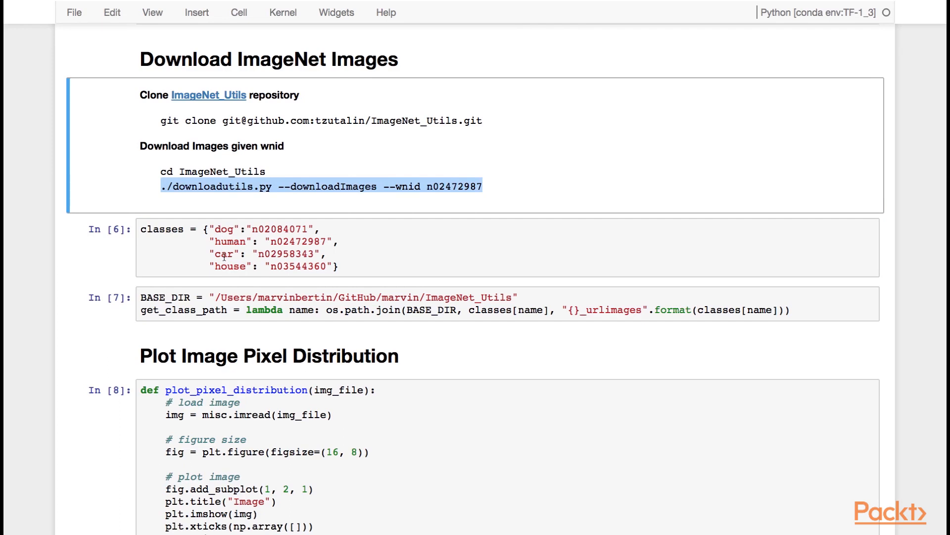
pyautogui.moveTo(184, 296)
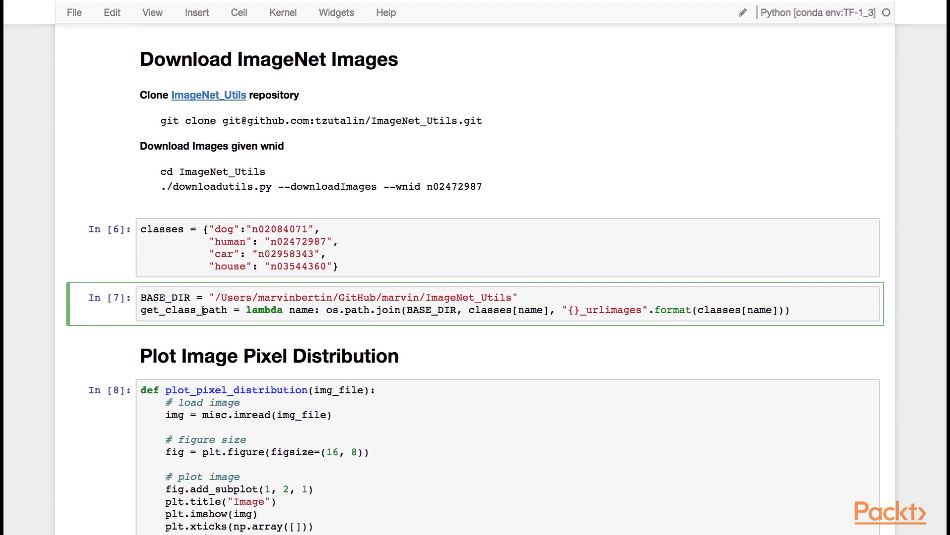
pyautogui.scroll(-3)
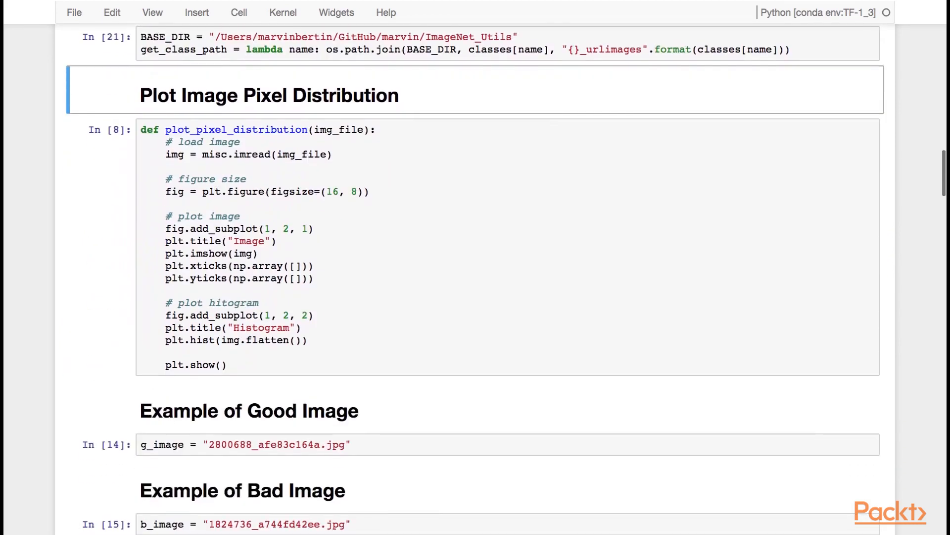
pyautogui.scroll(-3)
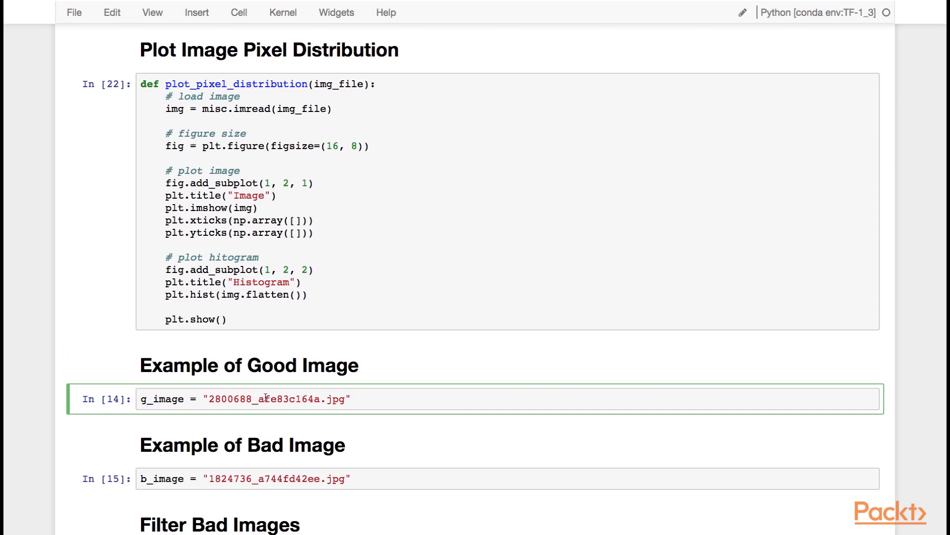
# Write plot_pixel_distribution(os.path.join(get_class_path("dog"), g_image)) in the good-image cell.
pyautogui.write('plot')
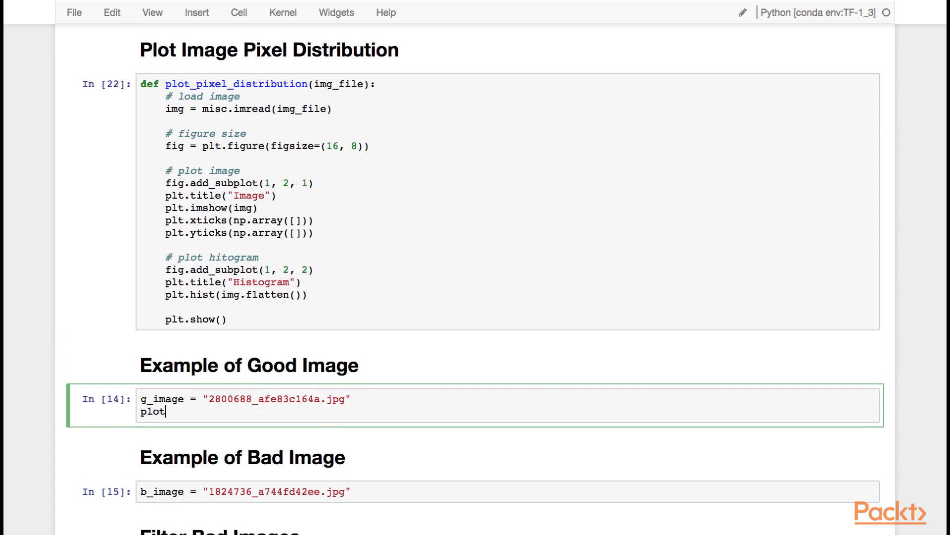
pyautogui.write('_pixel_distribution')
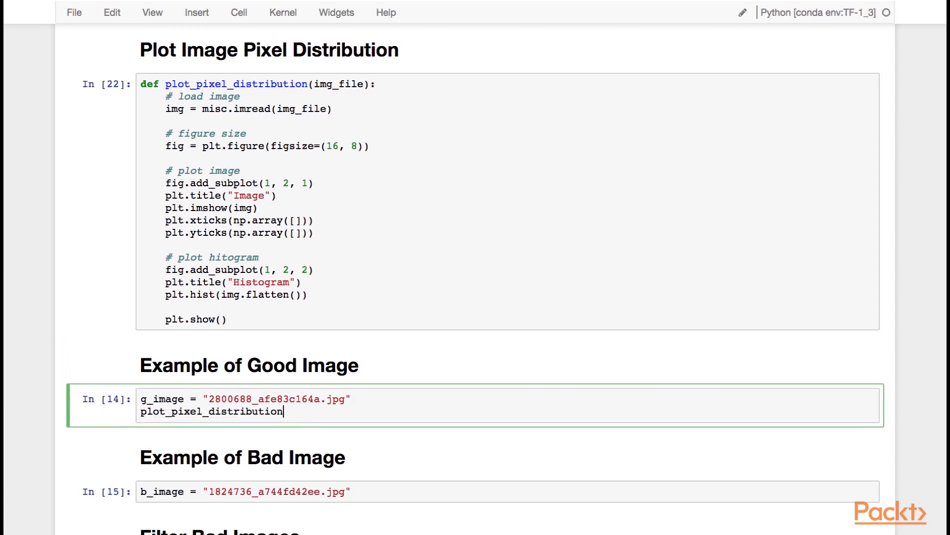
pyautogui.write('(os.')
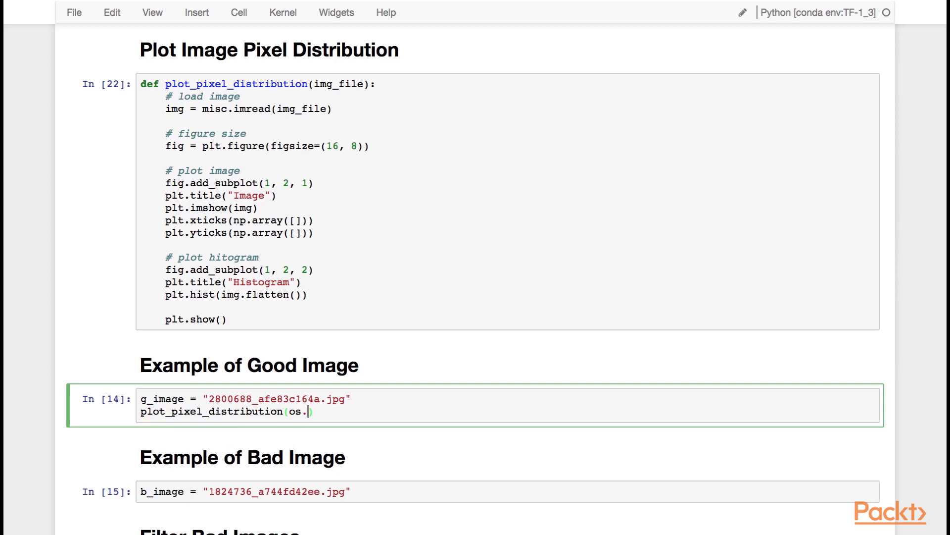
pyautogui.write('path.join(')
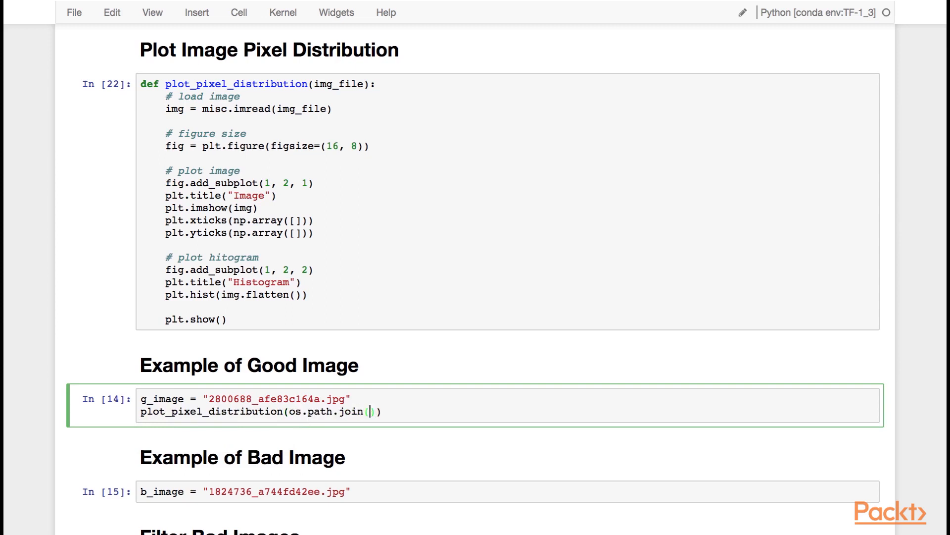
pyautogui.write('get_class_path("')
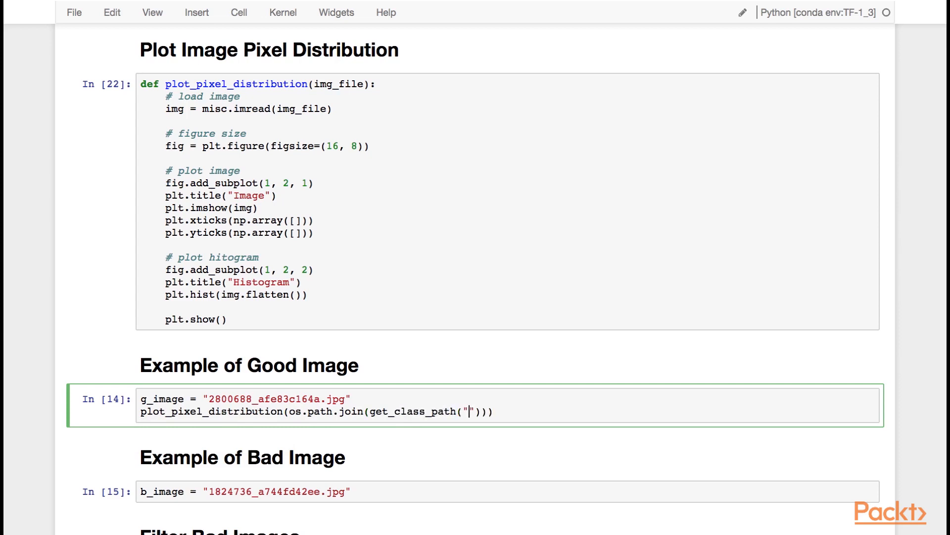
pyautogui.write('dog"), g_image')
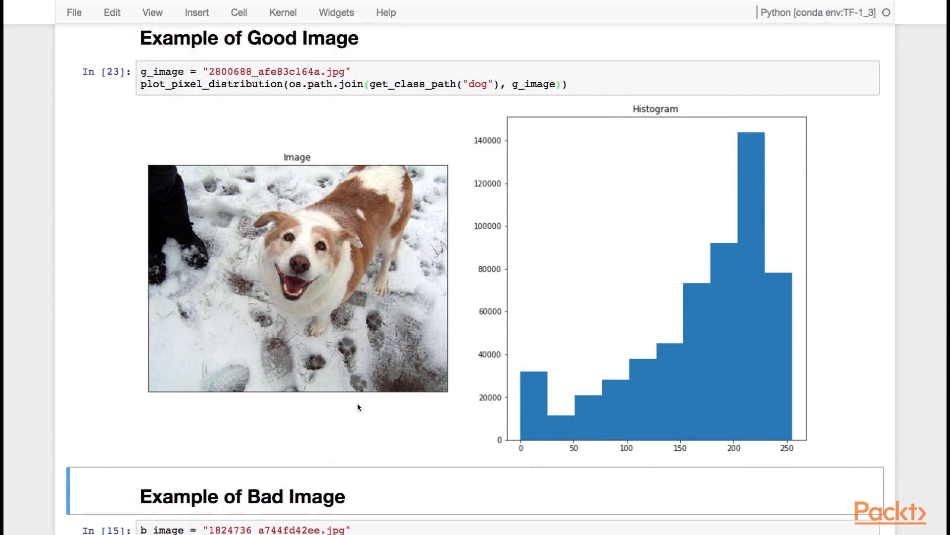
pyautogui.moveTo(545, 379)
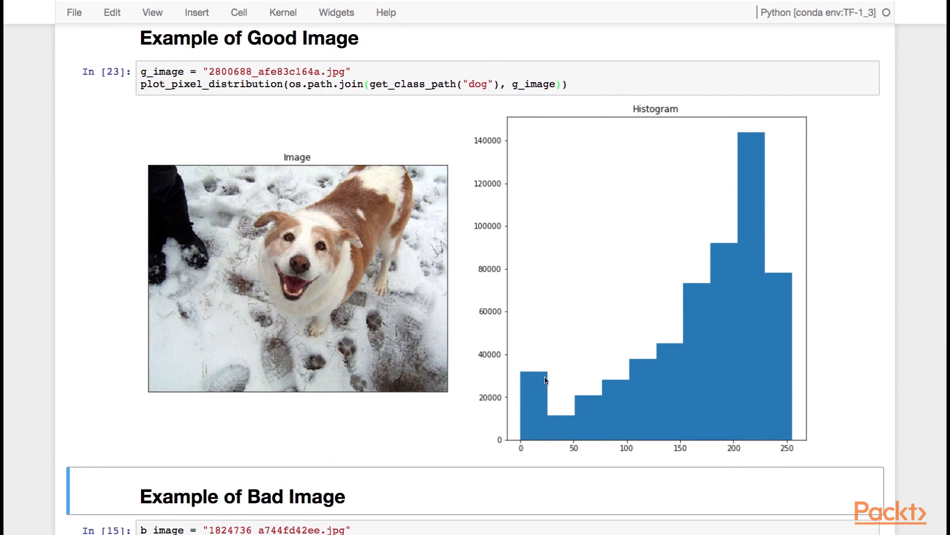
pyautogui.moveTo(206, 276)
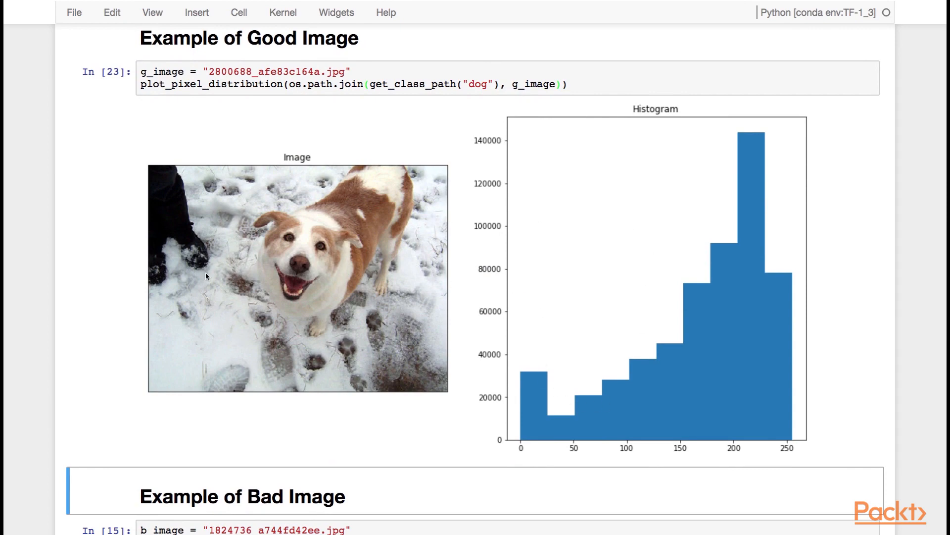
pyautogui.moveTo(749, 376)
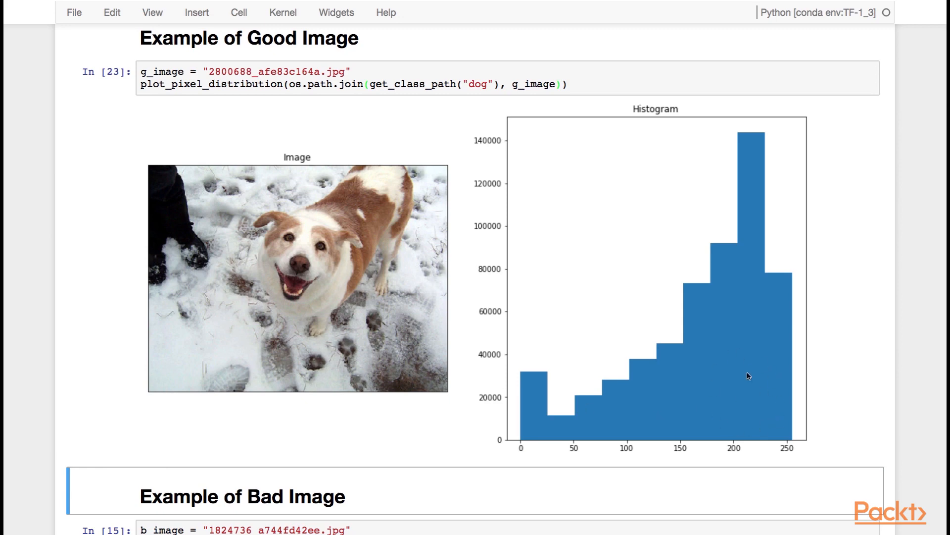
pyautogui.moveTo(739, 417)
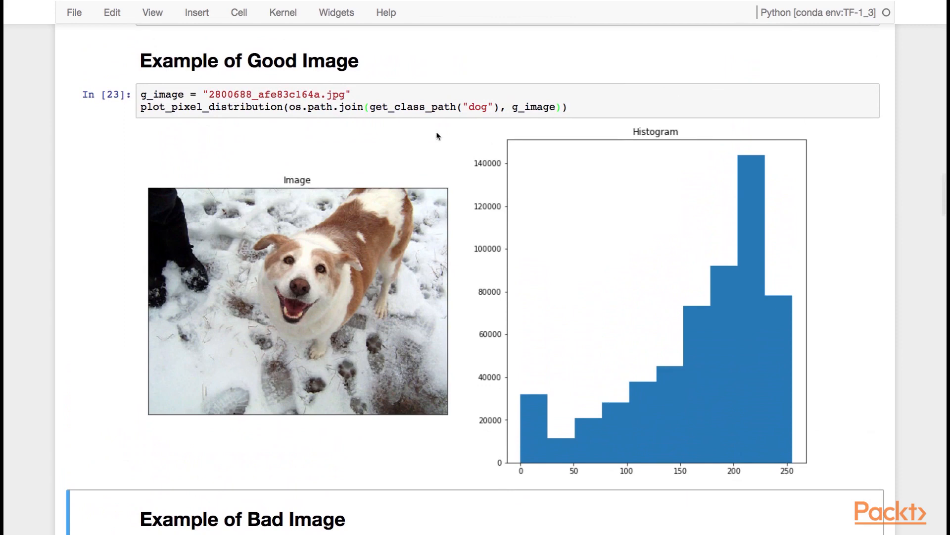
pyautogui.scroll(-3)
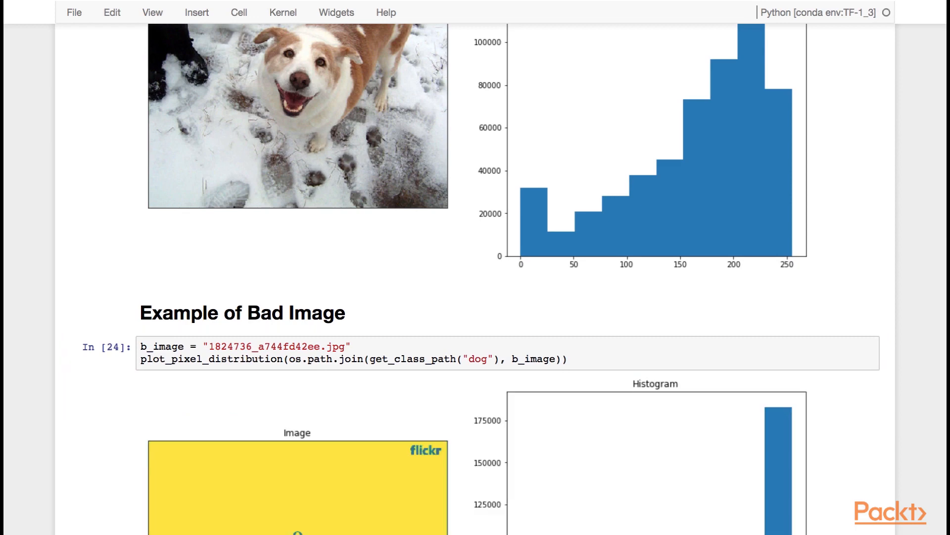
pyautogui.scroll(-3)
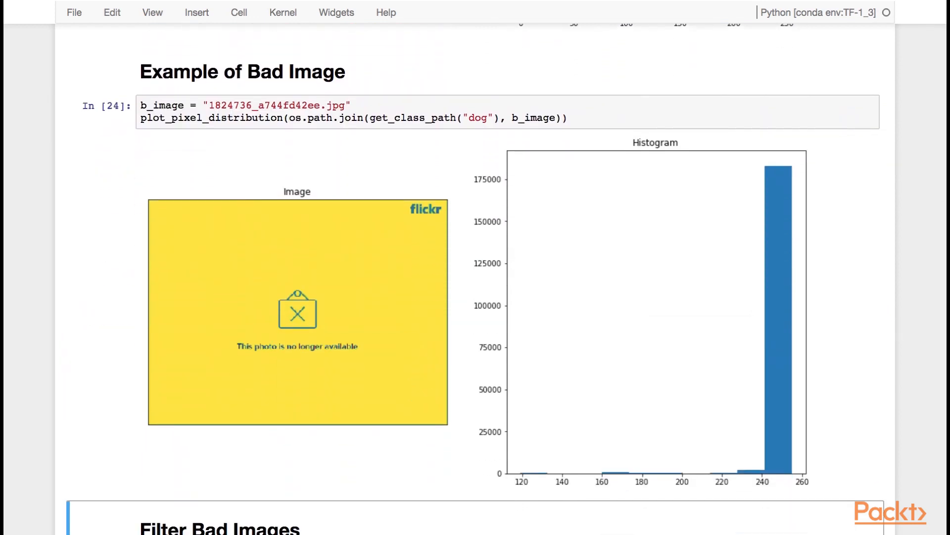
pyautogui.moveTo(243, 355)
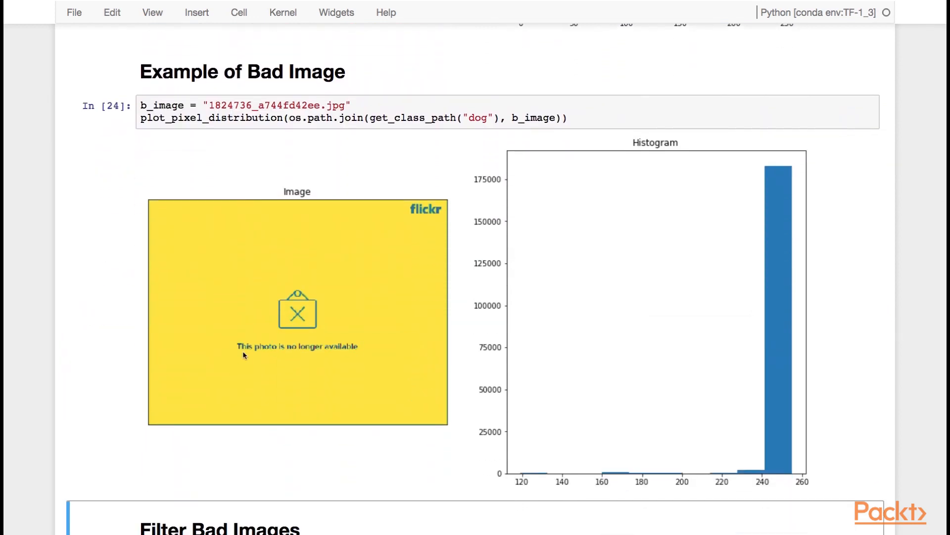
pyautogui.moveTo(307, 351)
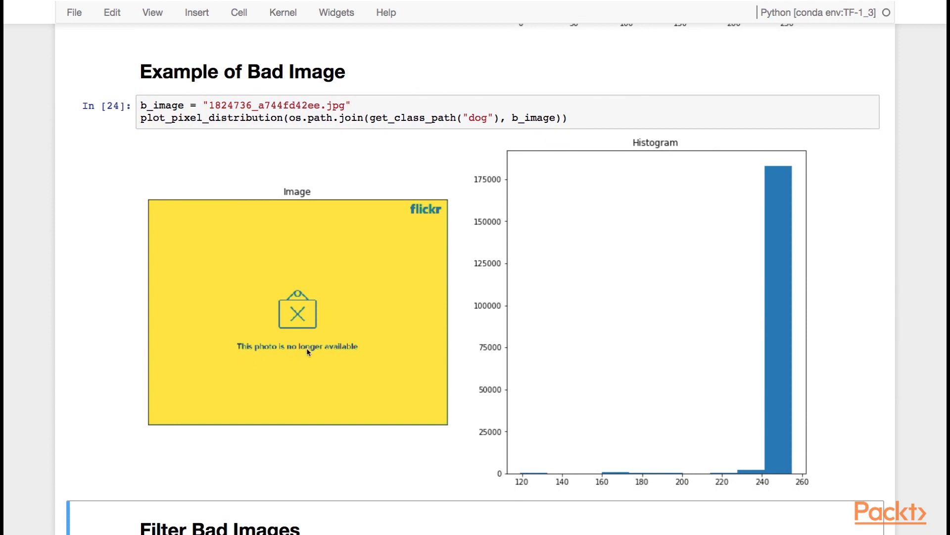
pyautogui.moveTo(548, 381)
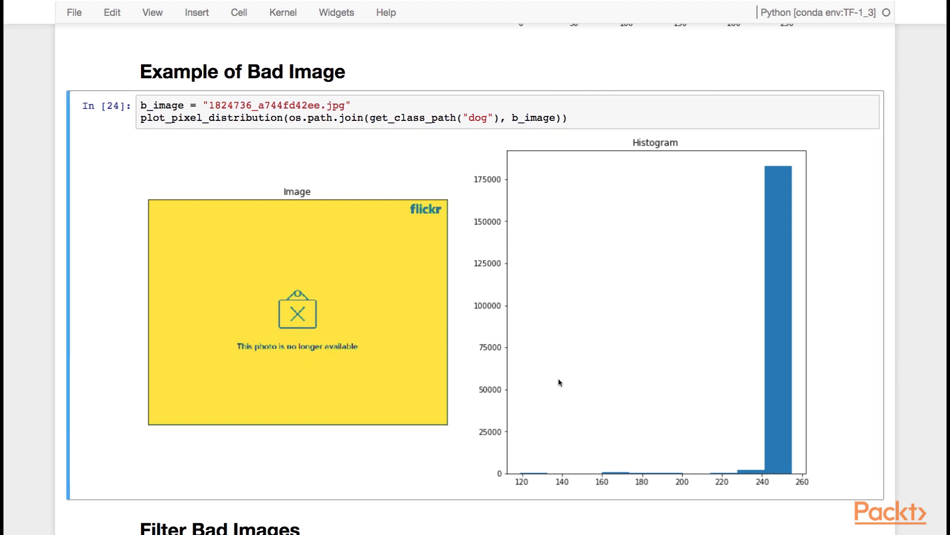
pyautogui.moveTo(228, 253)
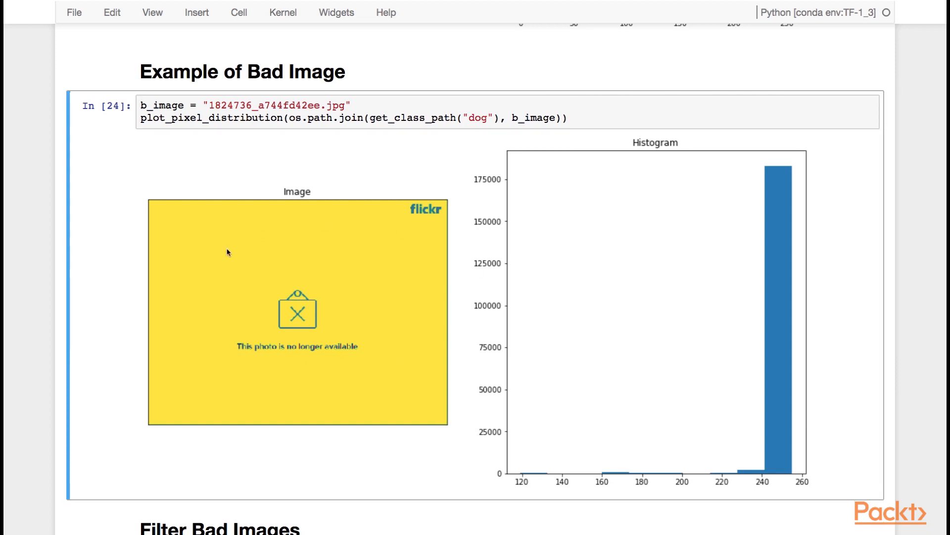
pyautogui.moveTo(695, 436)
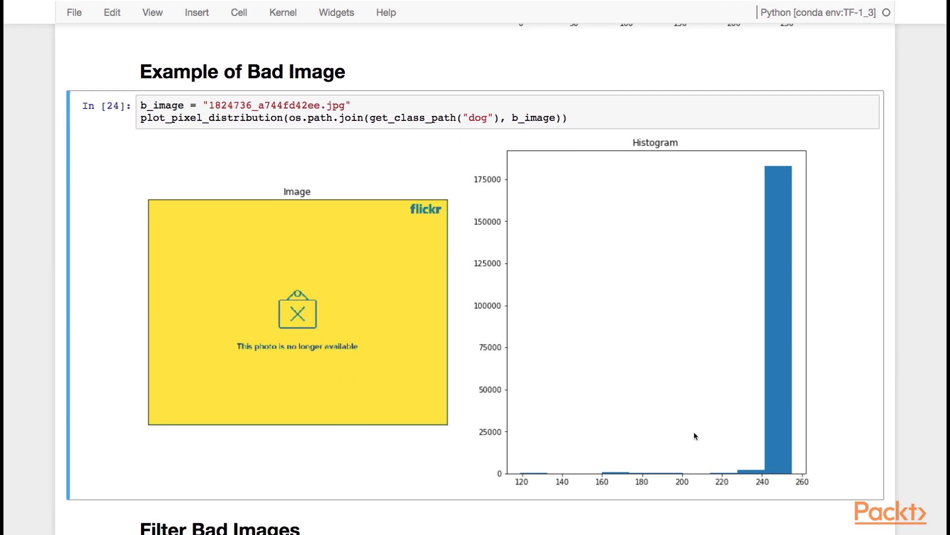
pyautogui.moveTo(752, 163)
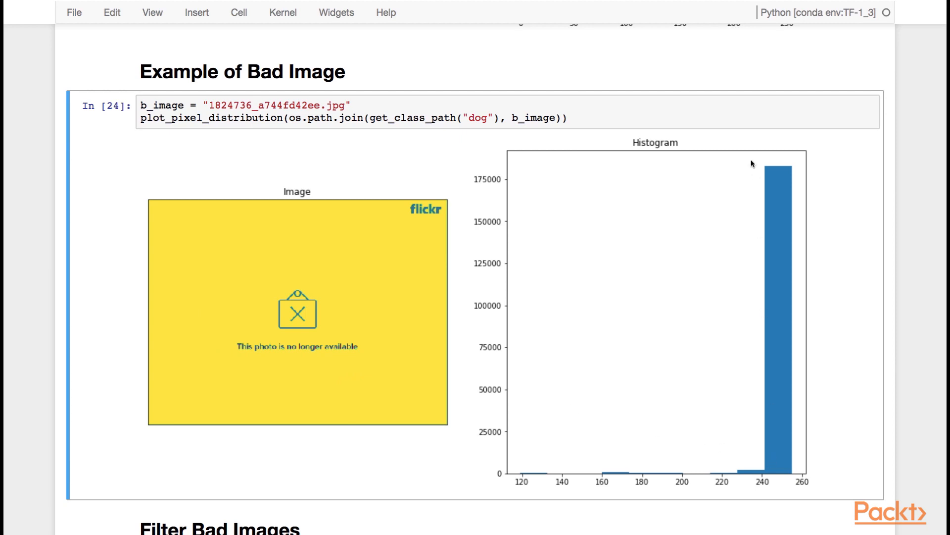
pyautogui.scroll(-3)
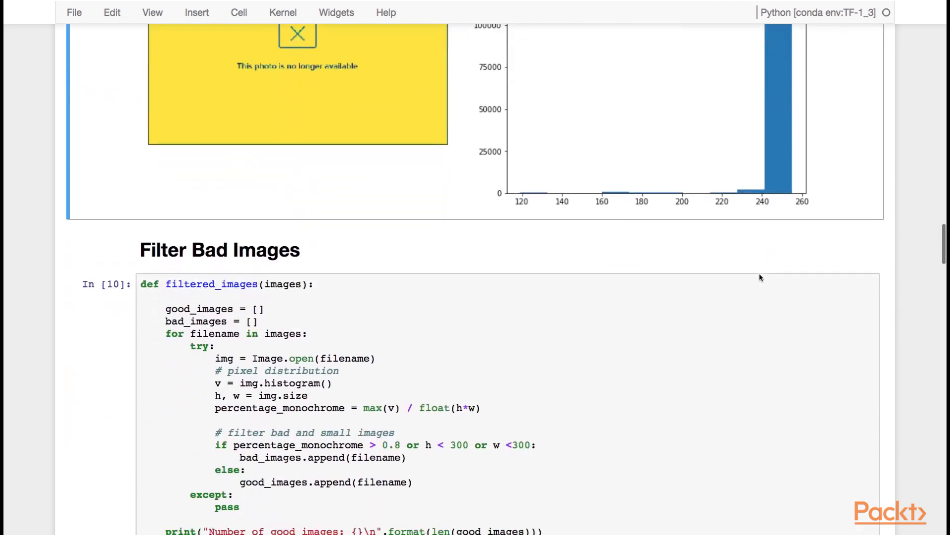
# Review the filtered_images function, pointing out the monochrome and minimum image size checks.
pyautogui.scroll(-3)
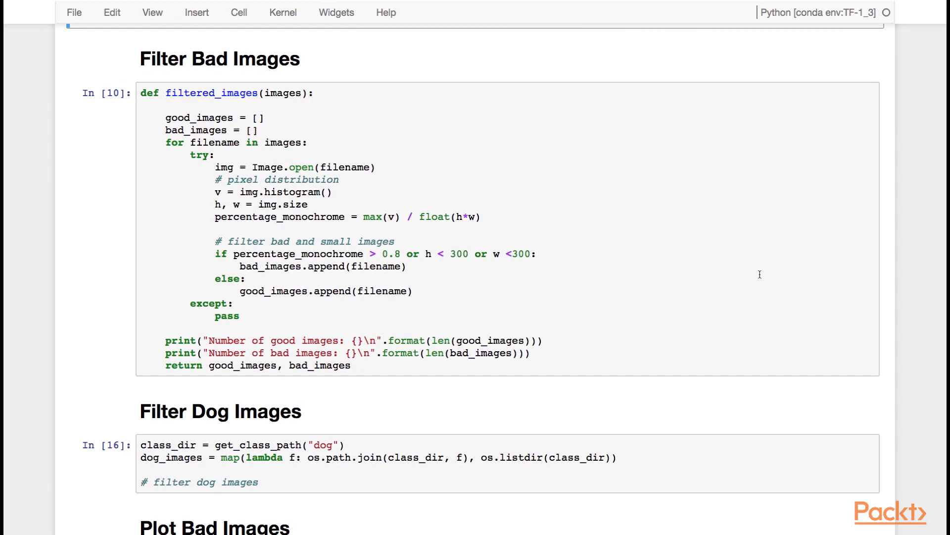
pyautogui.click(321, 192)
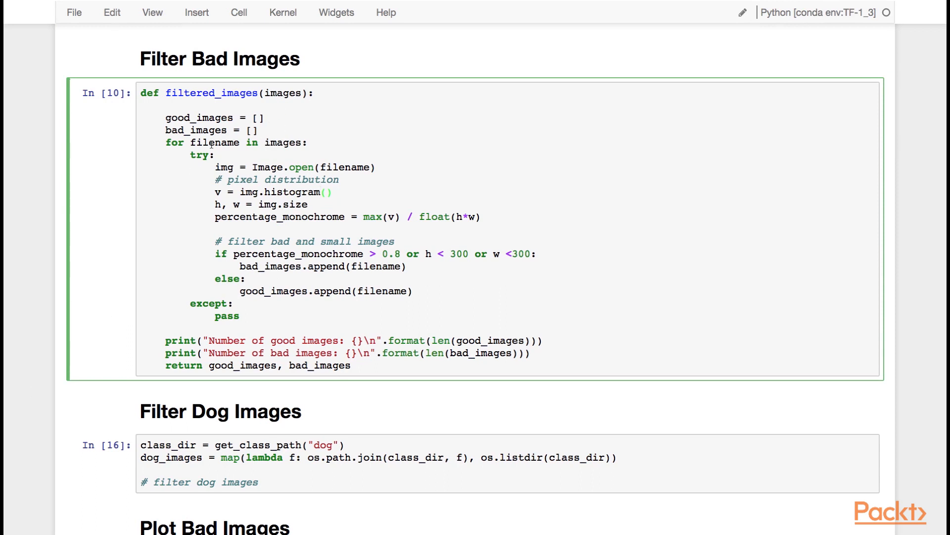
pyautogui.doubleClick(271, 167)
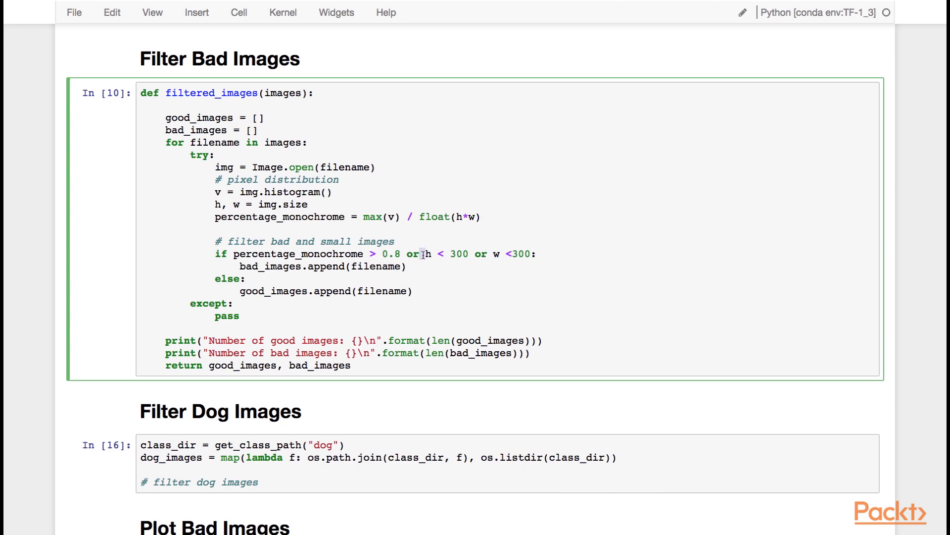
pyautogui.click(460, 254)
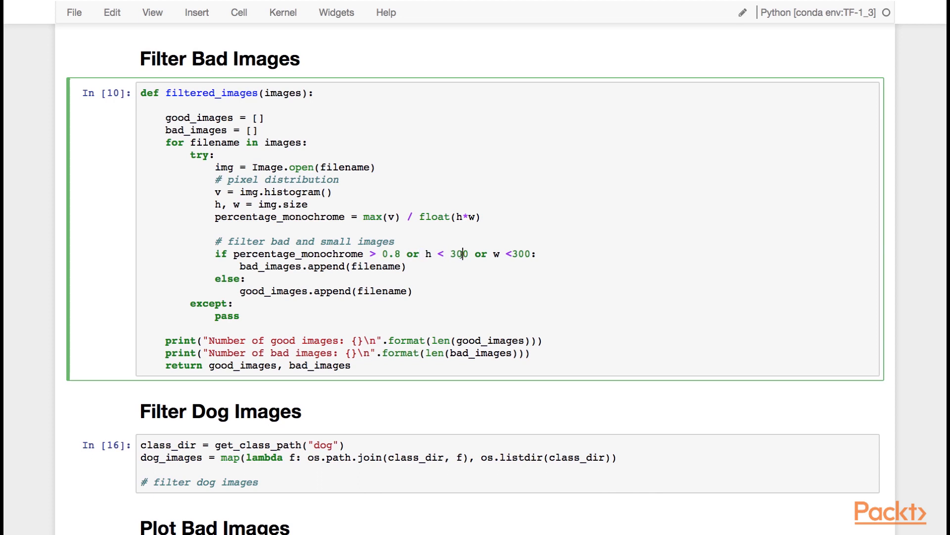
pyautogui.moveTo(291, 274)
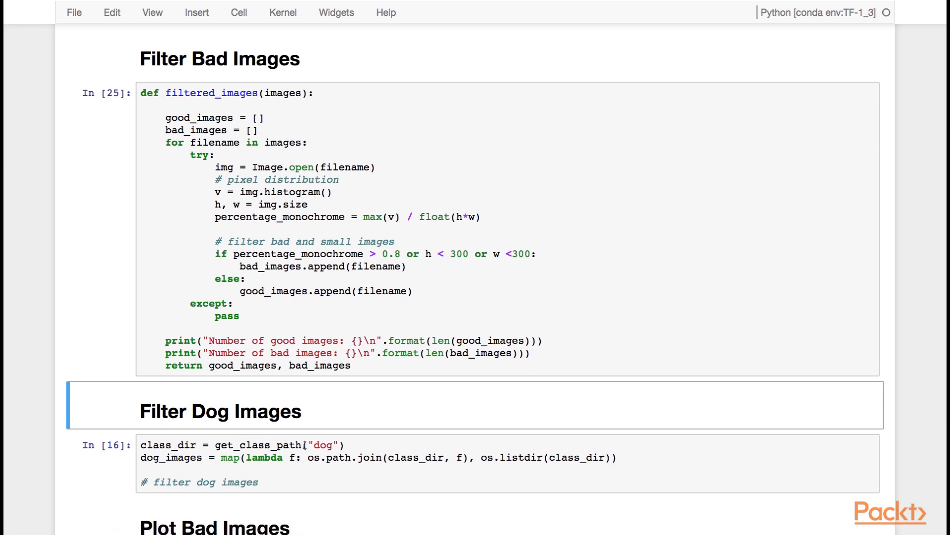
pyautogui.moveTo(268, 472)
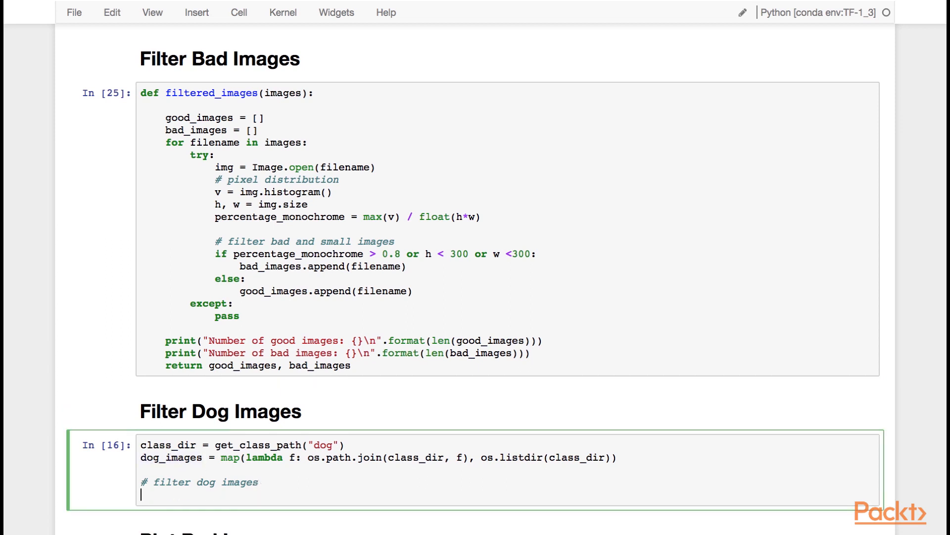
# Write g_images, b_images = filtered_images(dog_images) in the Filter Dog Images cell.
pyautogui.write('g')
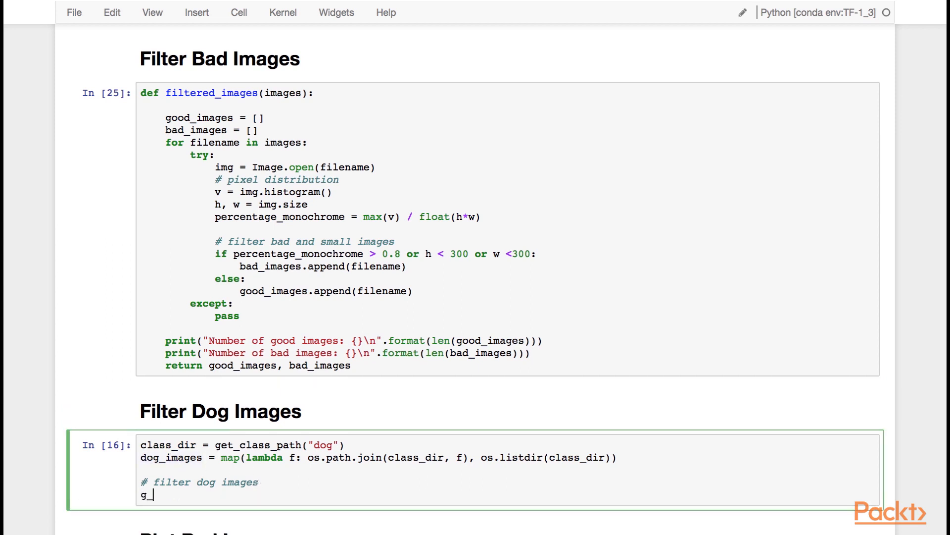
pyautogui.write('_images, b')
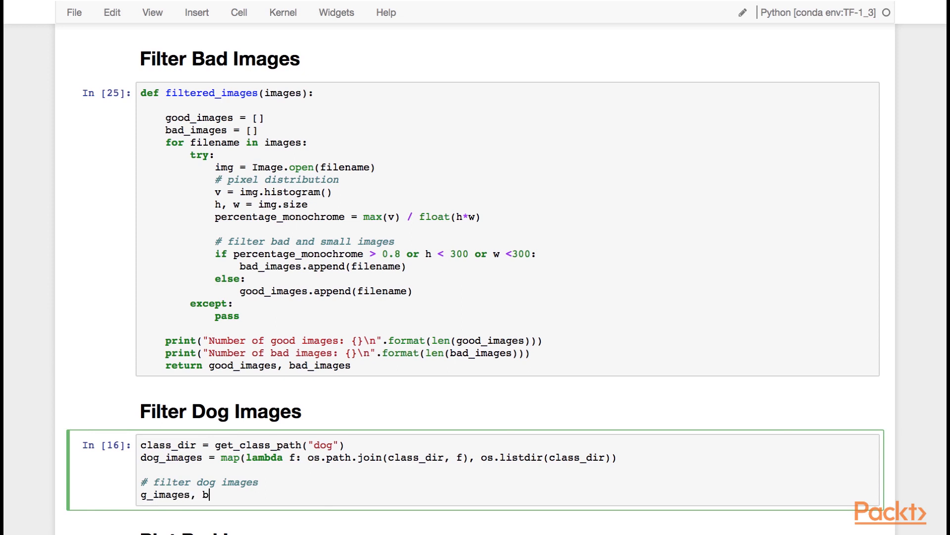
pyautogui.write('images = fil')
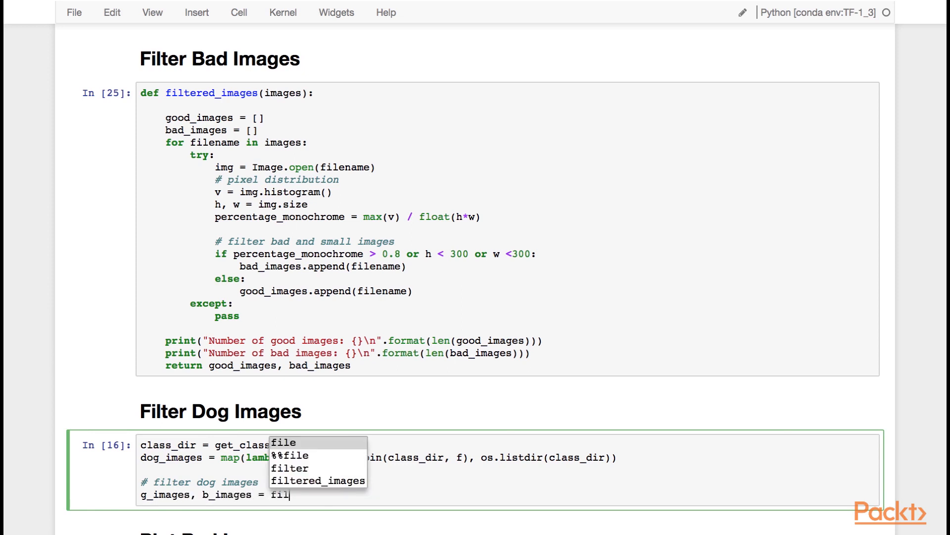
pyautogui.click(318, 480)
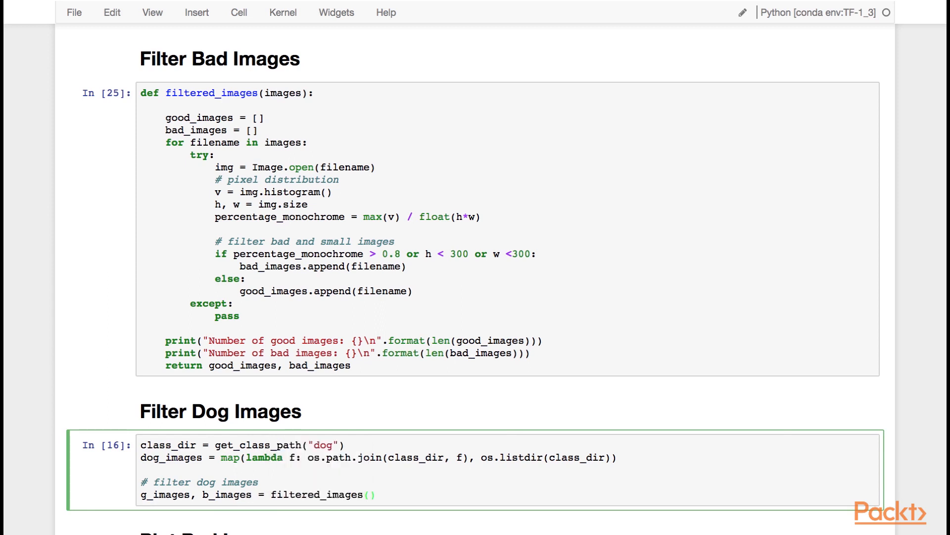
pyautogui.write('dog_images')
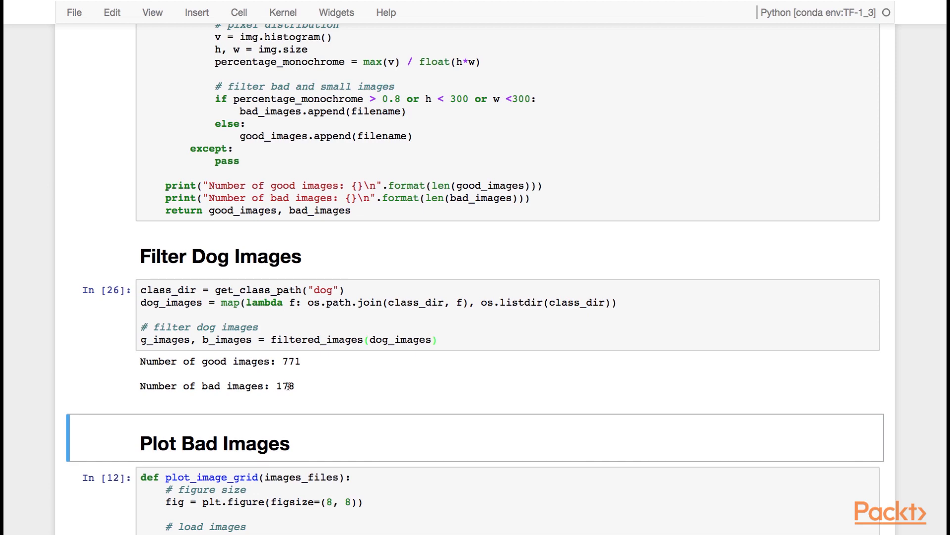
# Write plot_image_grid(b_images[:16]) in the plot bad images cell.
pyautogui.scroll(-3)
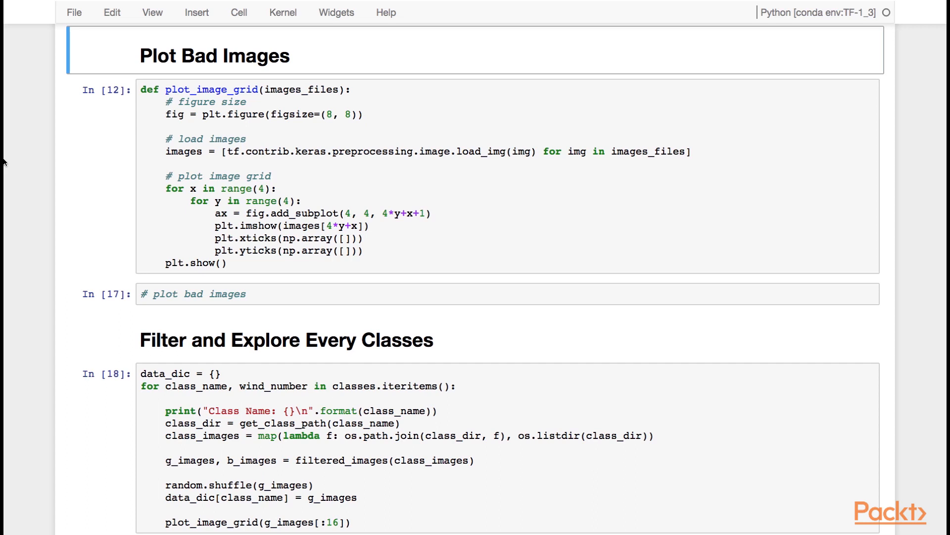
pyautogui.moveTo(265, 165)
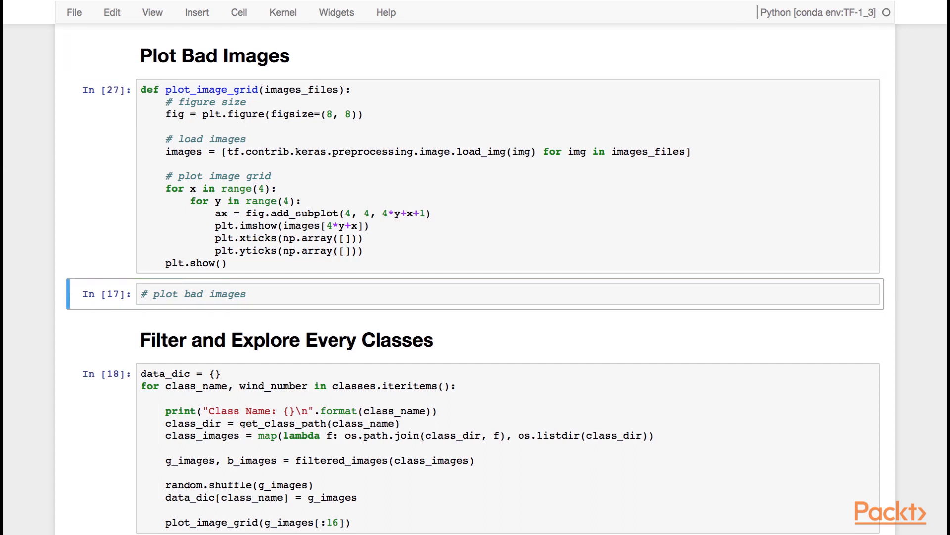
pyautogui.write('plot_image_grid')
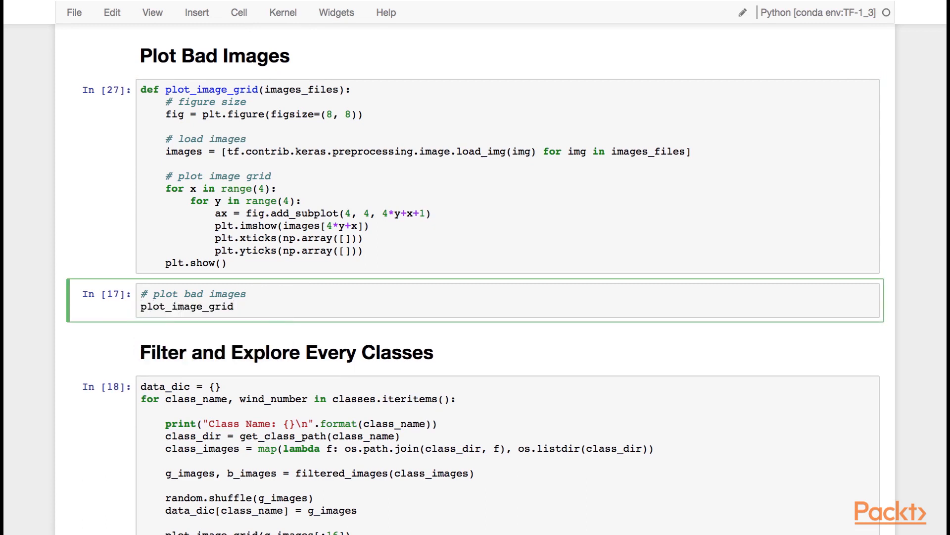
pyautogui.write('(b_')
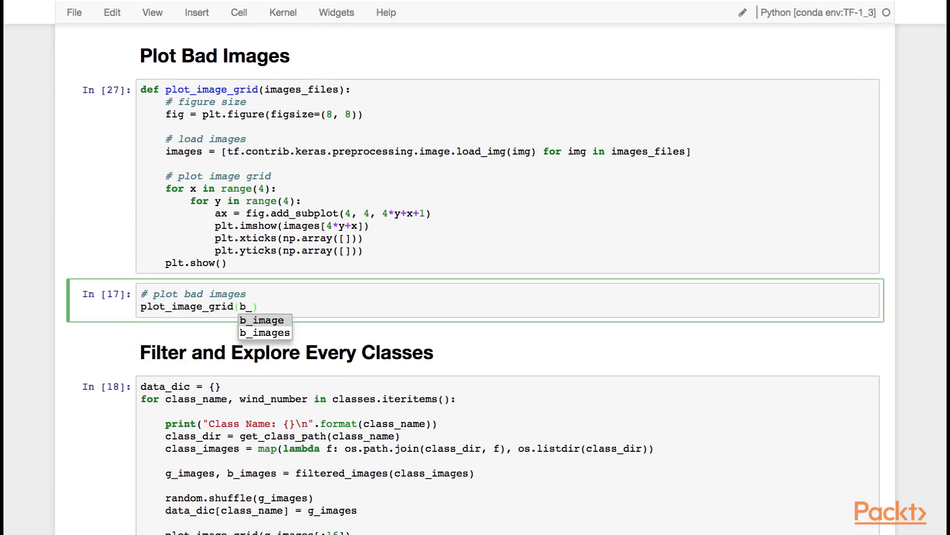
pyautogui.click(264, 332)
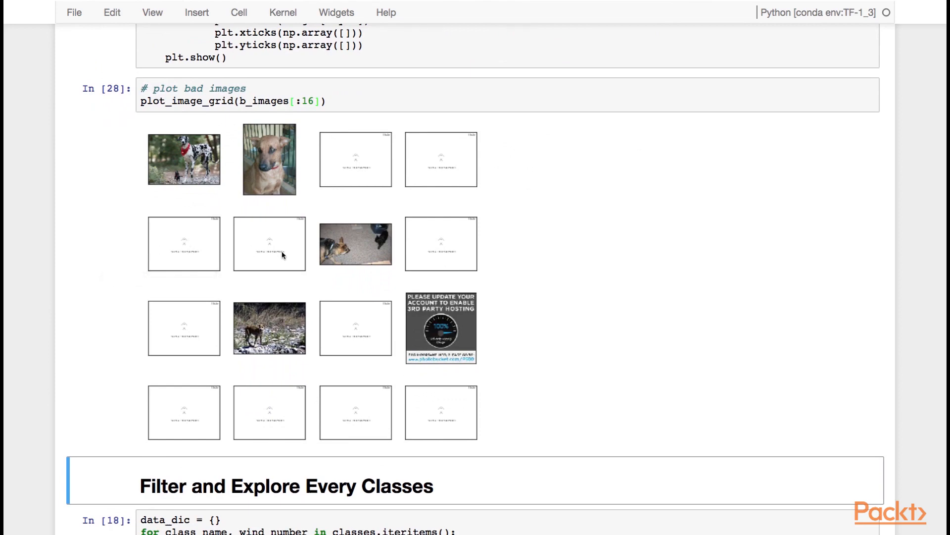
pyautogui.moveTo(382, 311)
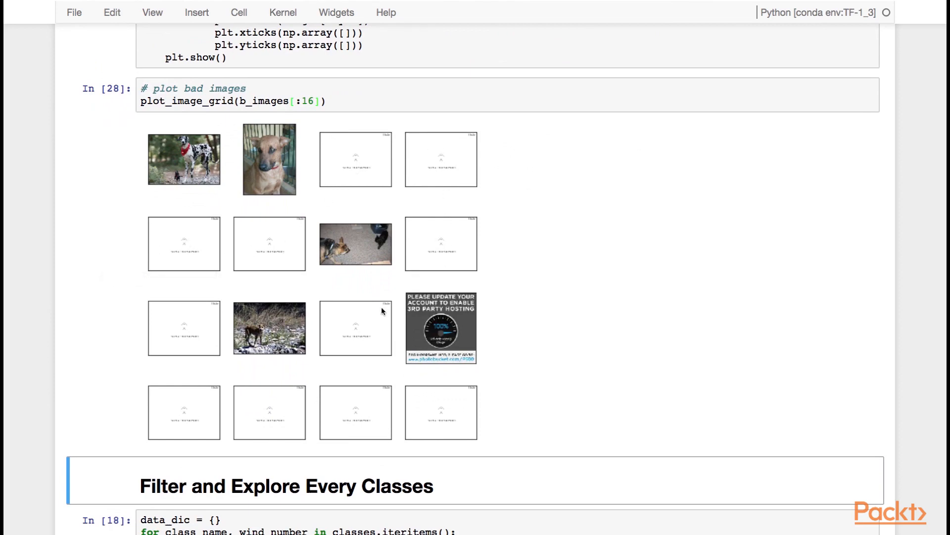
pyautogui.moveTo(448, 322)
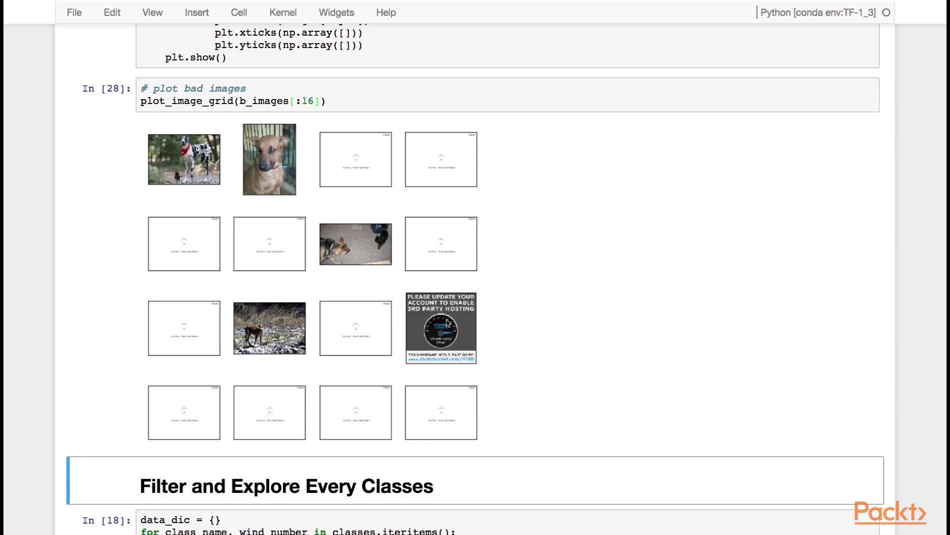
pyautogui.moveTo(195, 176)
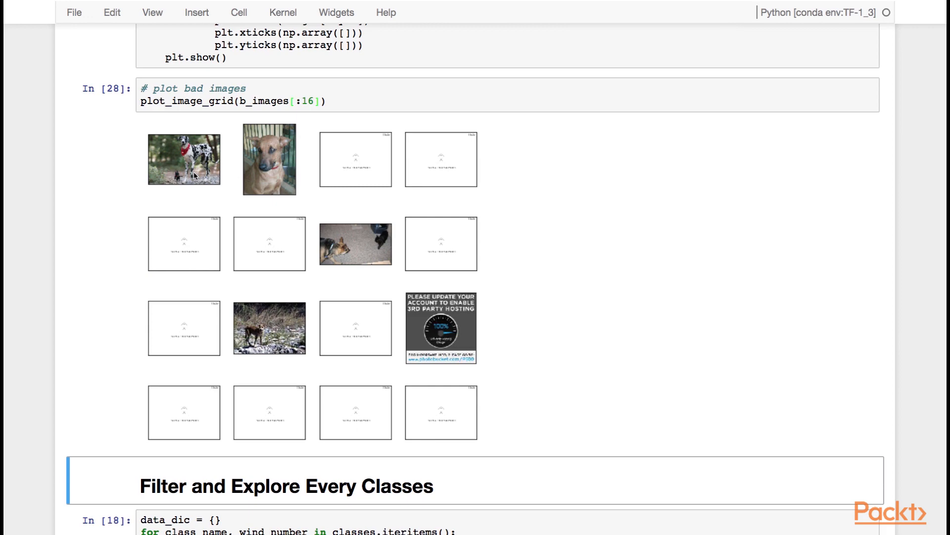
pyautogui.scroll(-3)
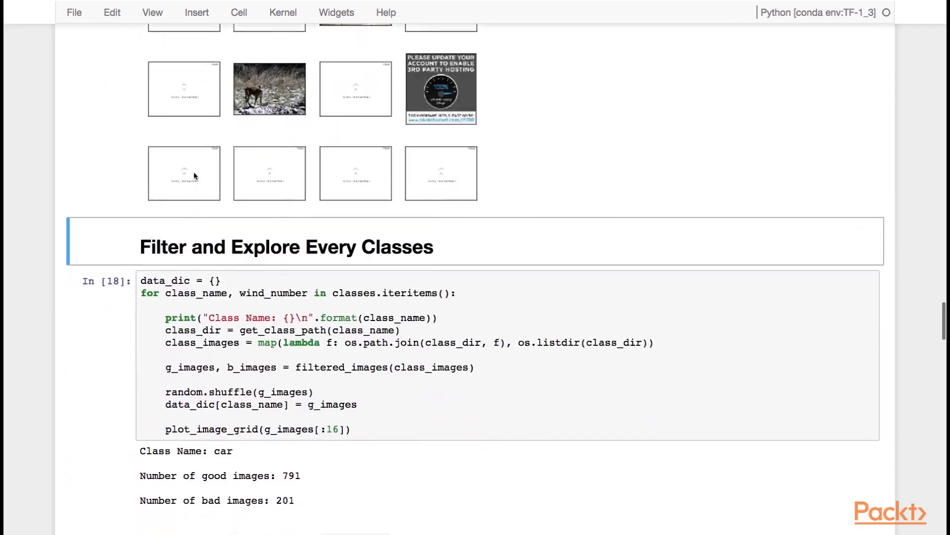
pyautogui.scroll(-3)
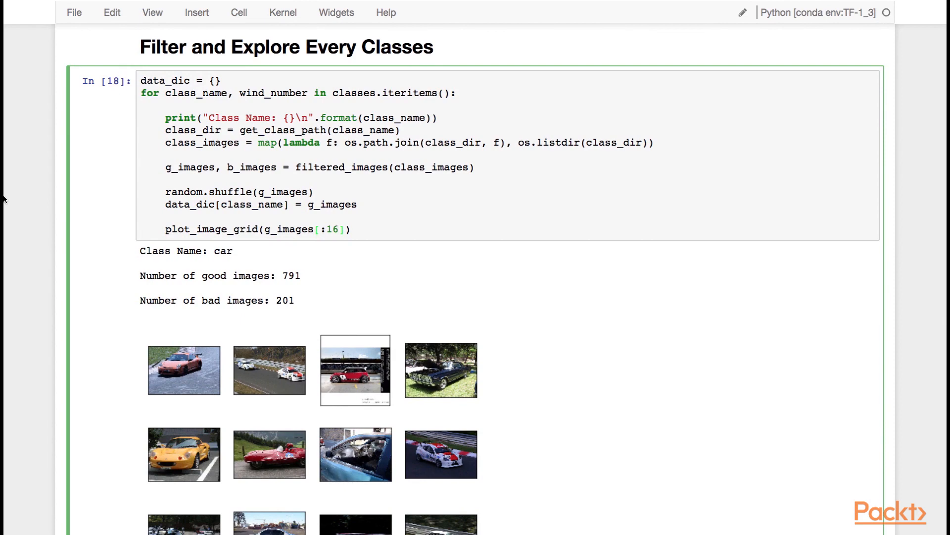
pyautogui.click(340, 229)
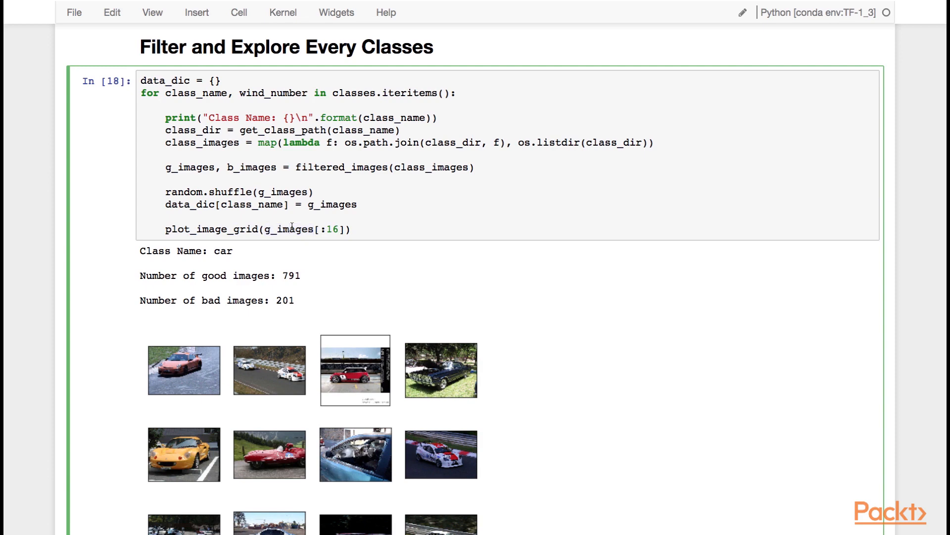
pyautogui.scroll(-3)
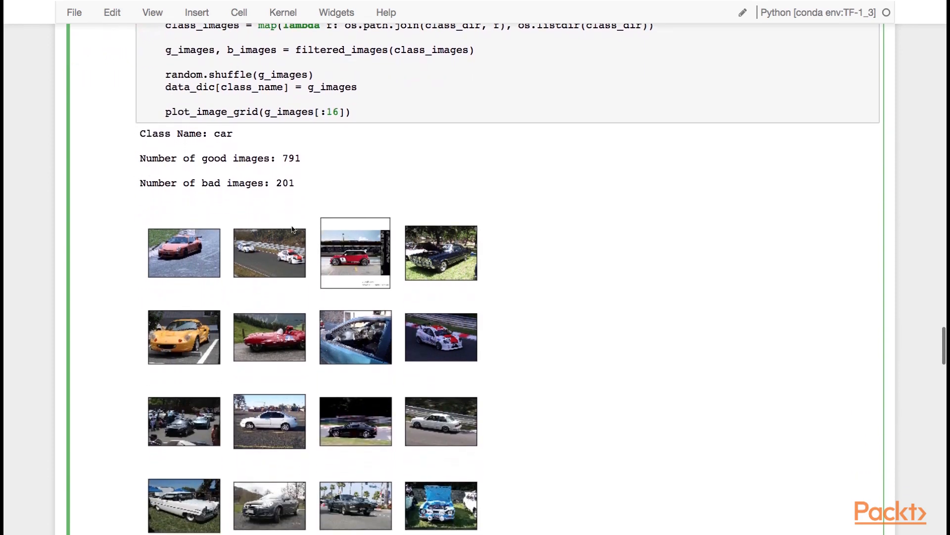
pyautogui.scroll(-3)
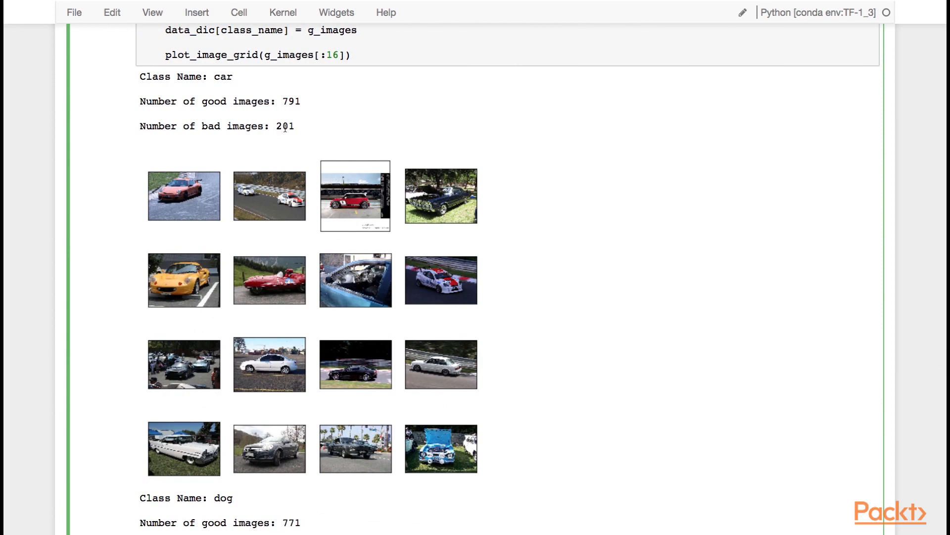
pyautogui.moveTo(230, 408)
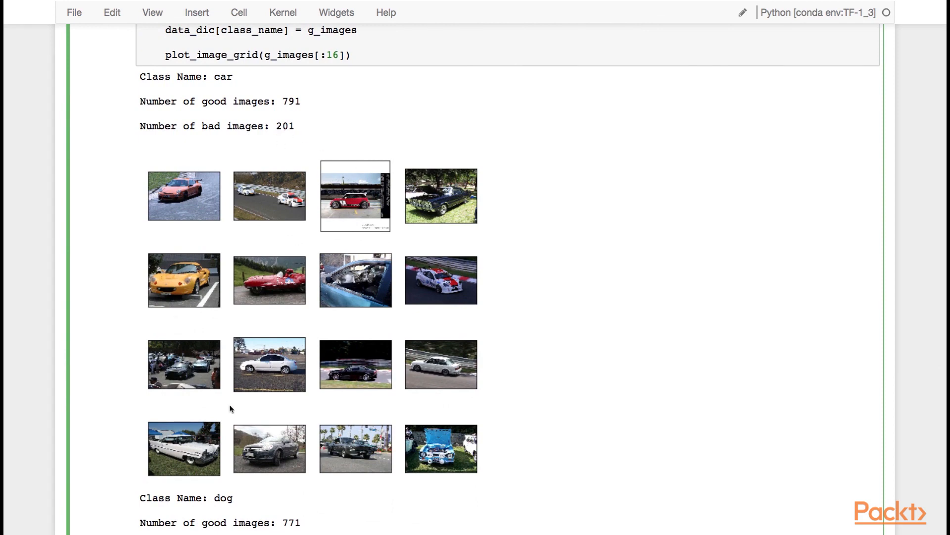
pyautogui.scroll(-3)
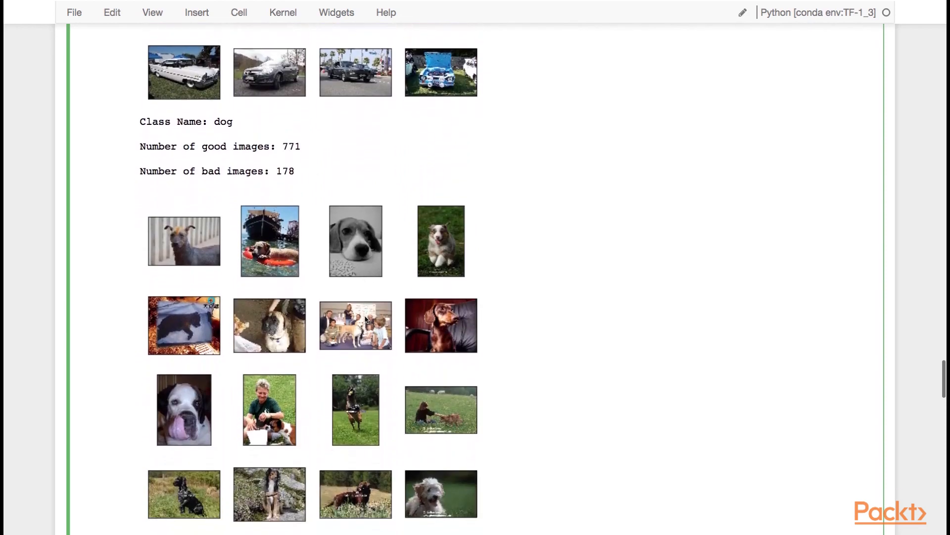
pyautogui.scroll(-3)
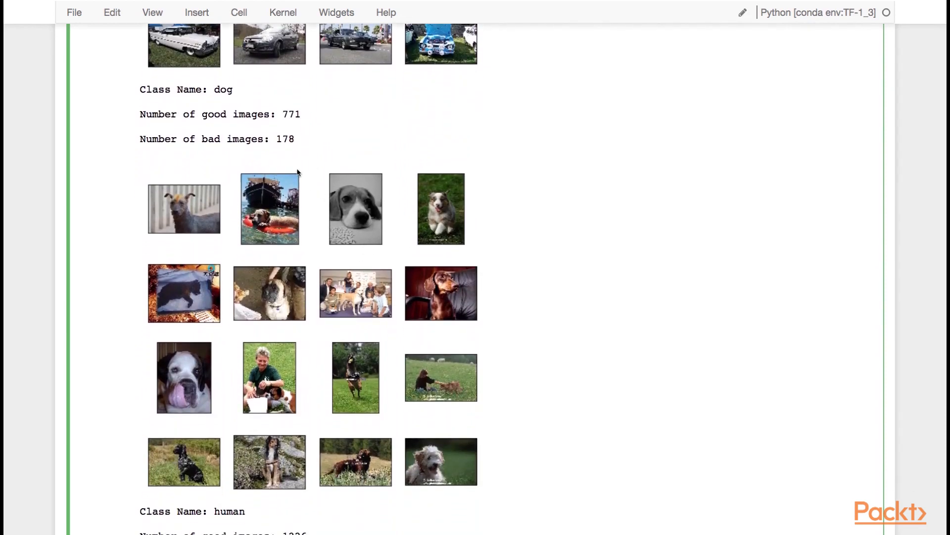
pyautogui.moveTo(283, 143)
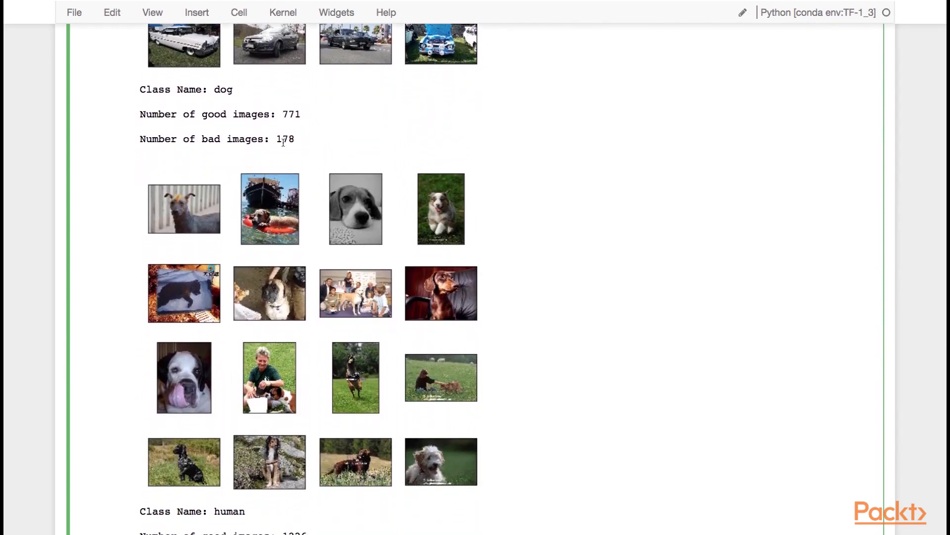
pyautogui.moveTo(392, 360)
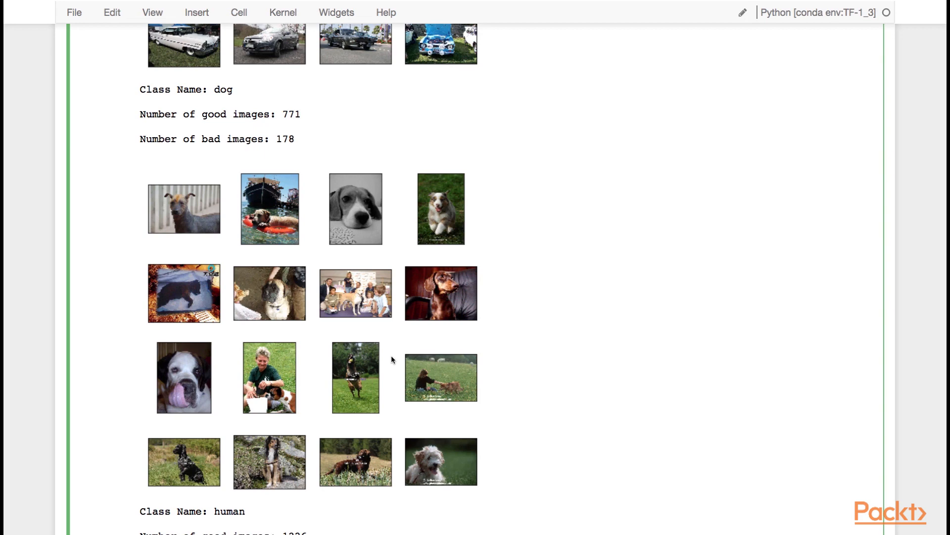
pyautogui.scroll(-3)
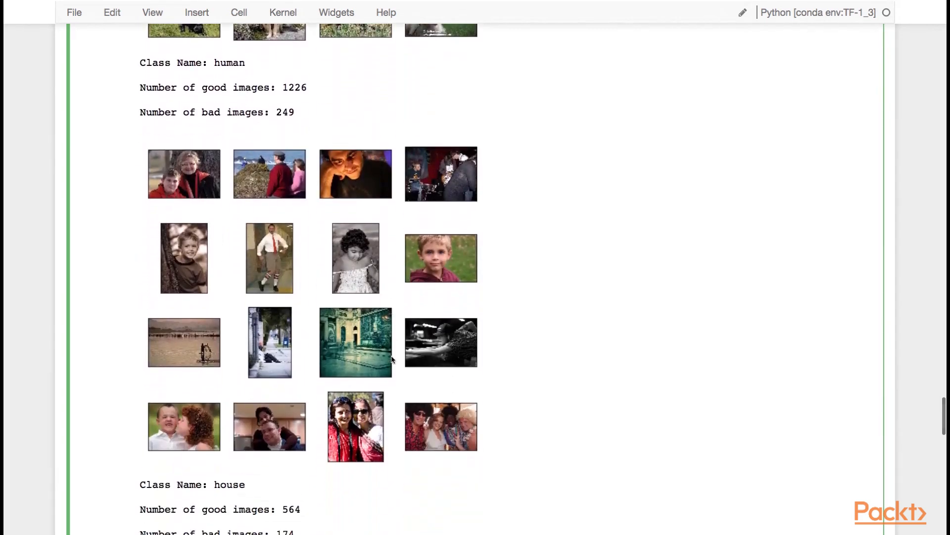
pyautogui.moveTo(281, 159)
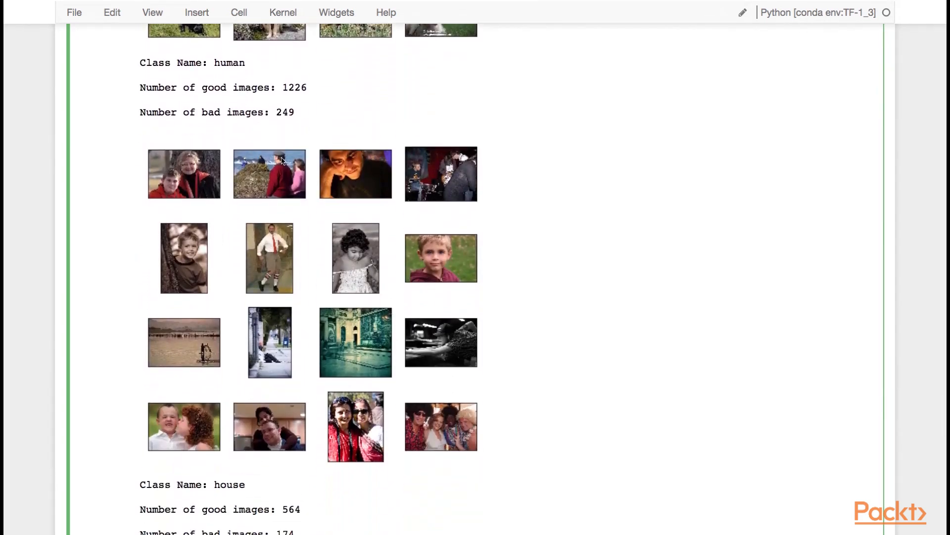
pyautogui.moveTo(250, 167)
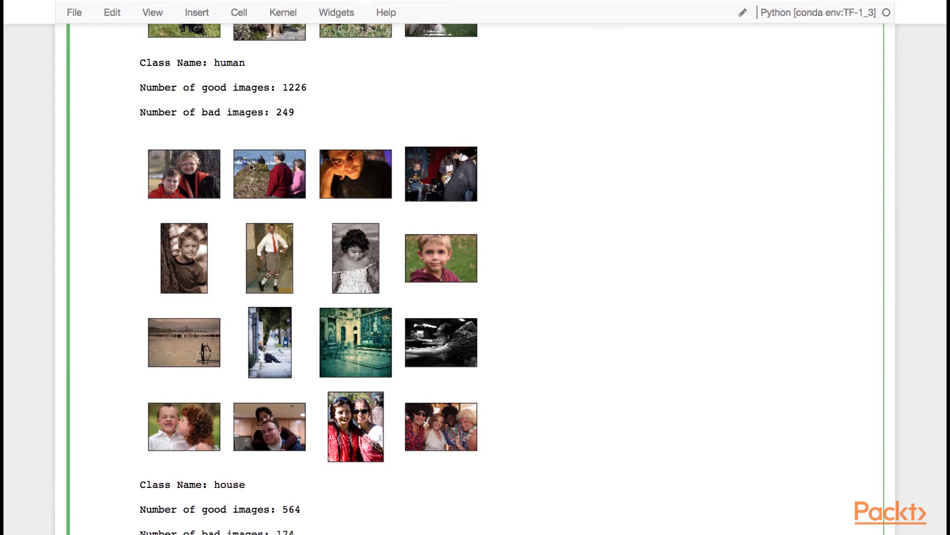
pyautogui.scroll(-3)
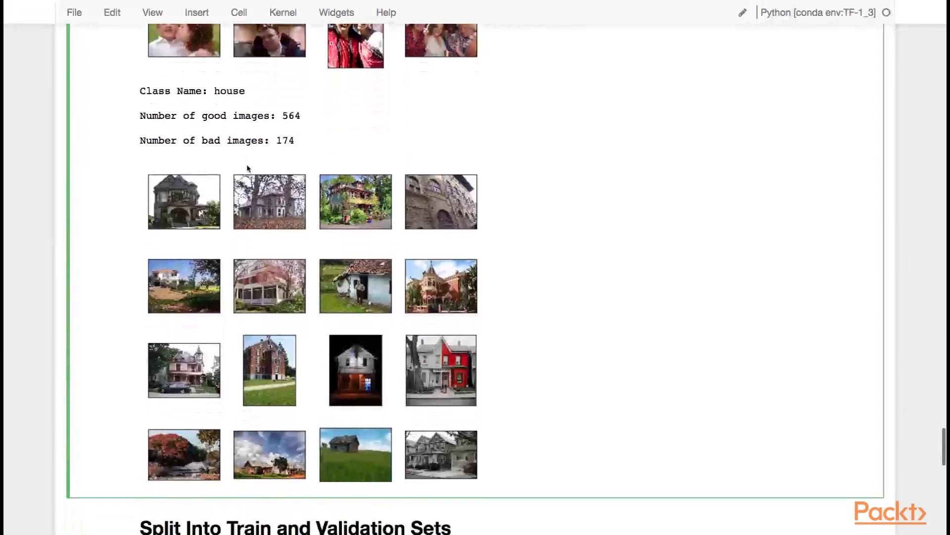
pyautogui.scroll(-3)
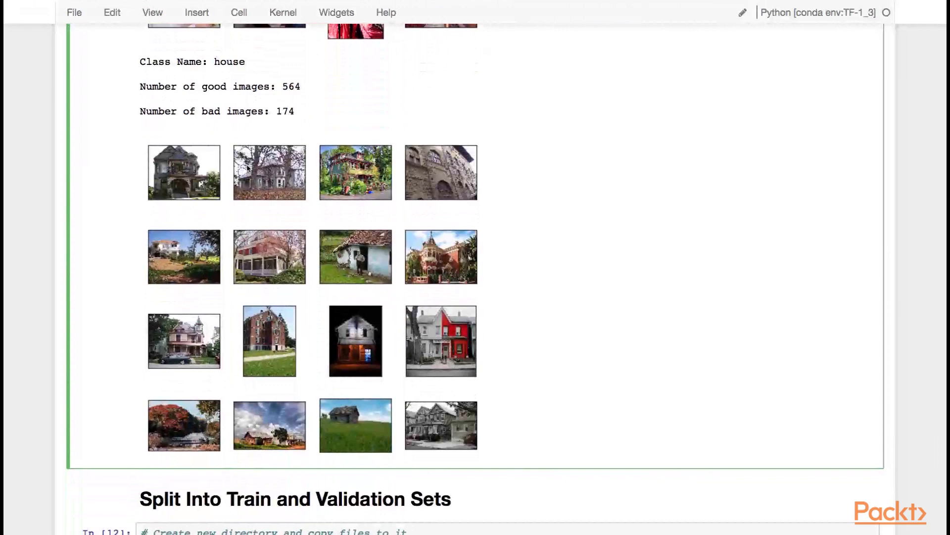
pyautogui.scroll(-3)
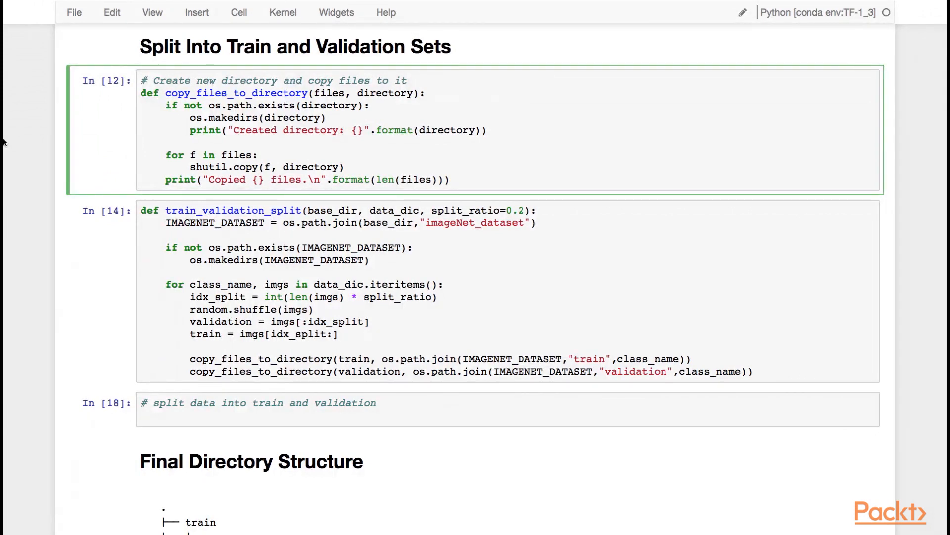
# Review and re-run the copy_files_to_directory and train_validation_split function cells.
pyautogui.click(140, 141)
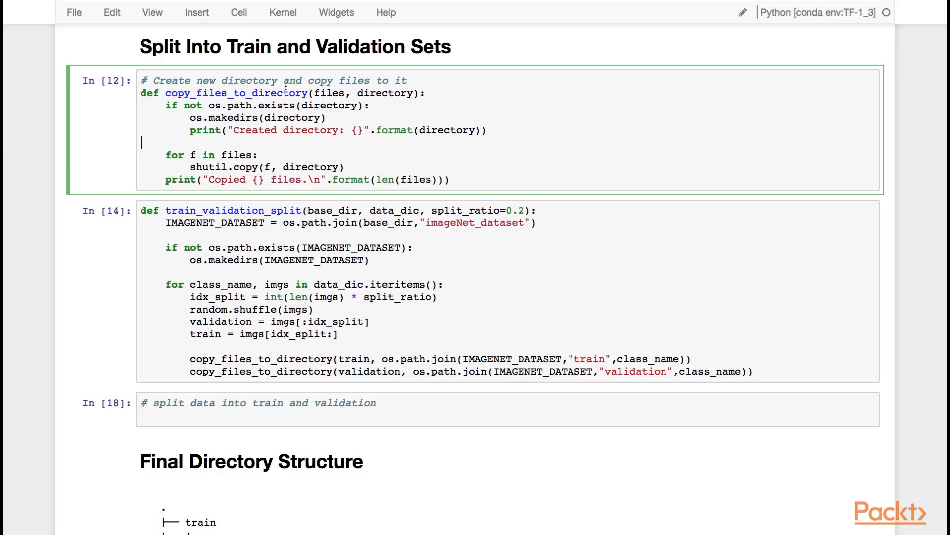
pyautogui.click(400, 80)
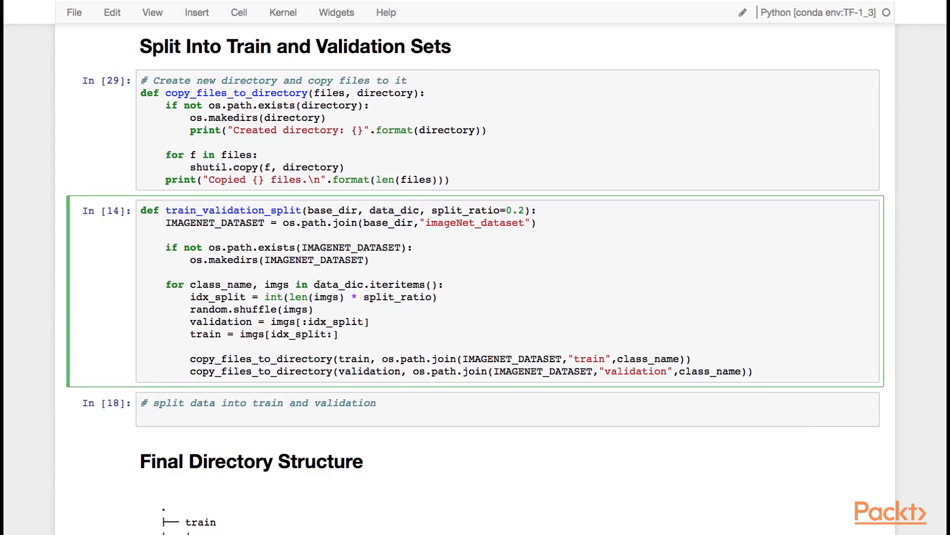
pyautogui.doubleClick(396, 297)
pyautogui.write('train_validation_split(BASE_DIR, da')
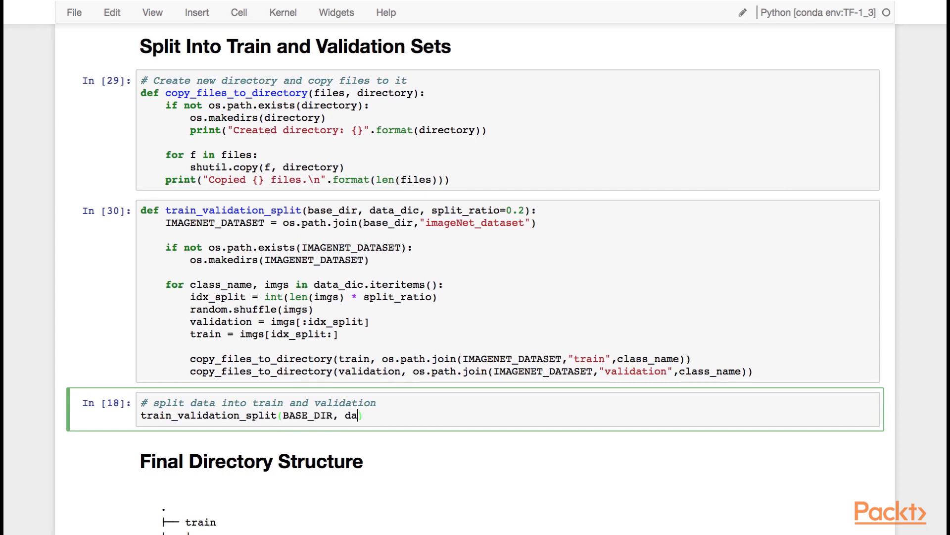
# Call train_validation_split(BASE_DIR, data_dic, split_ratio=0.2) in the split cell.
pyautogui.write('ta_dic, split_ratio=')
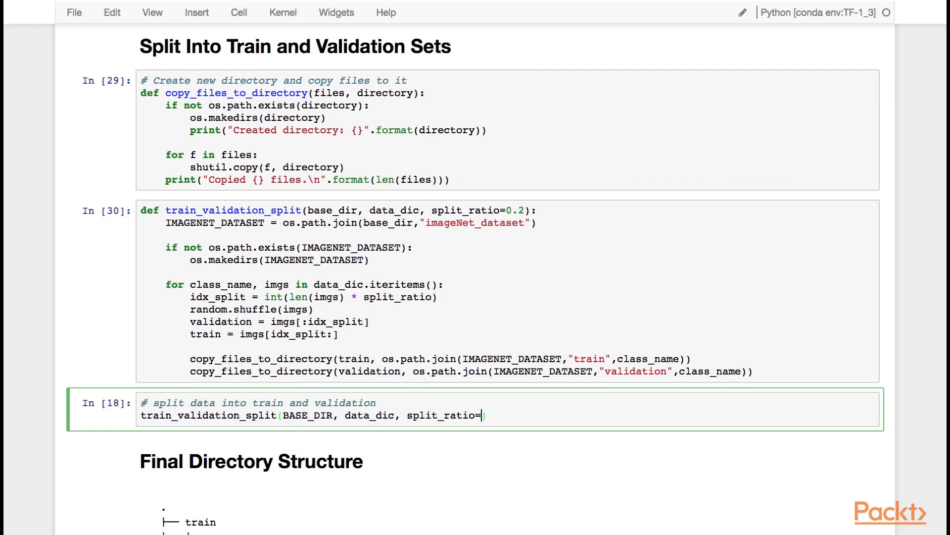
pyautogui.write('0.2')
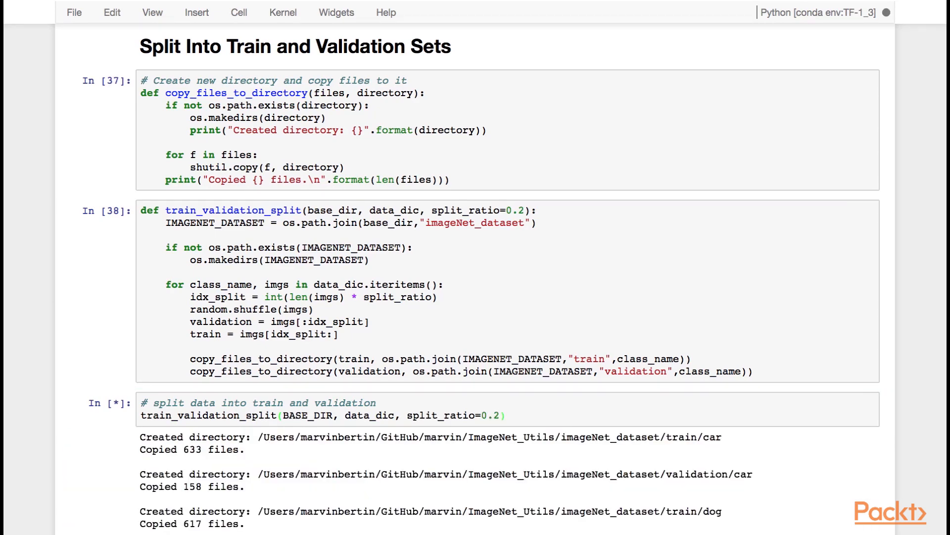
# Scroll through the split output and highlight the 981 files copied to train/human.
pyautogui.scroll(-3)
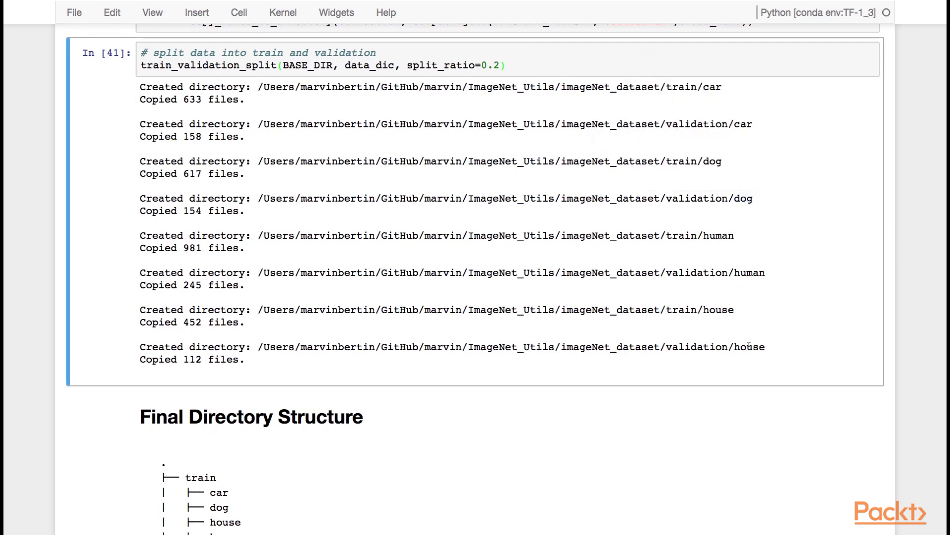
pyautogui.moveTo(182, 248)
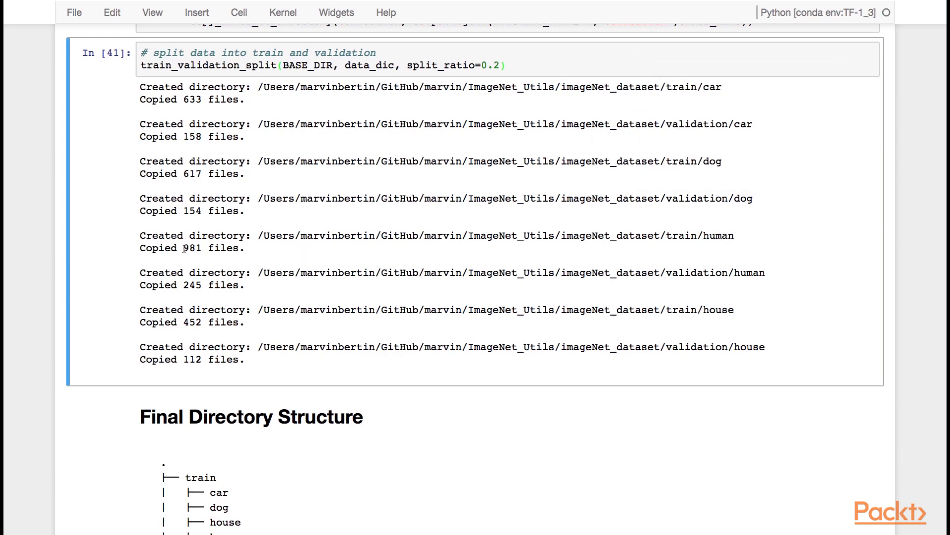
pyautogui.doubleClick(192, 247)
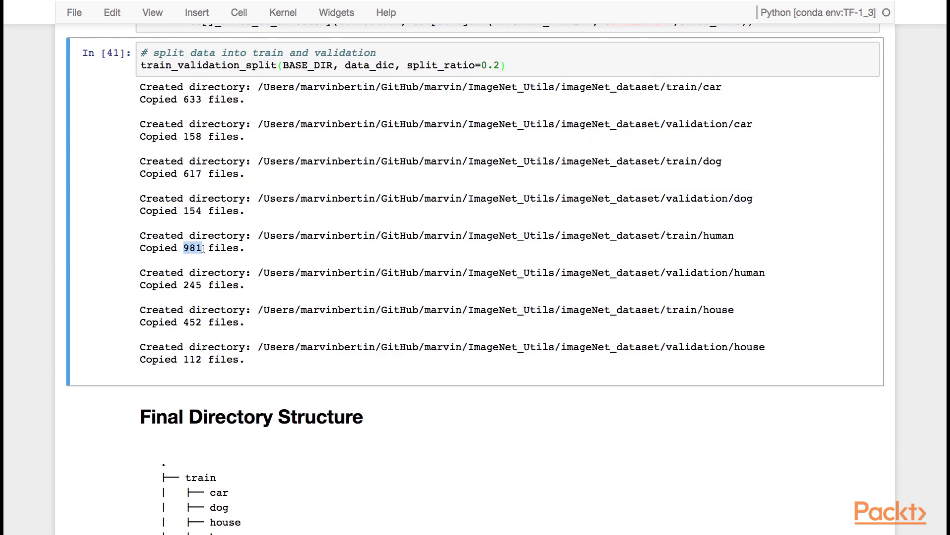
pyautogui.scroll(-3)
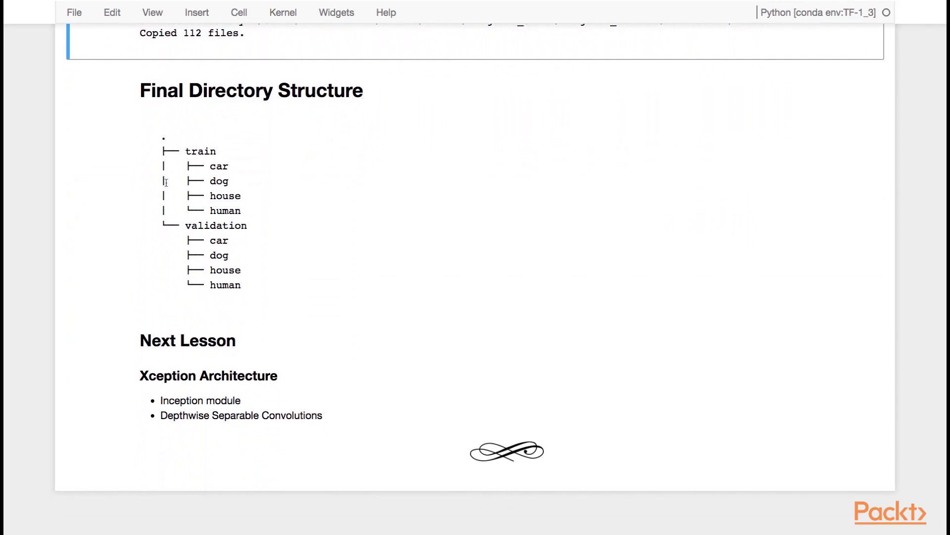
pyautogui.moveTo(198, 225)
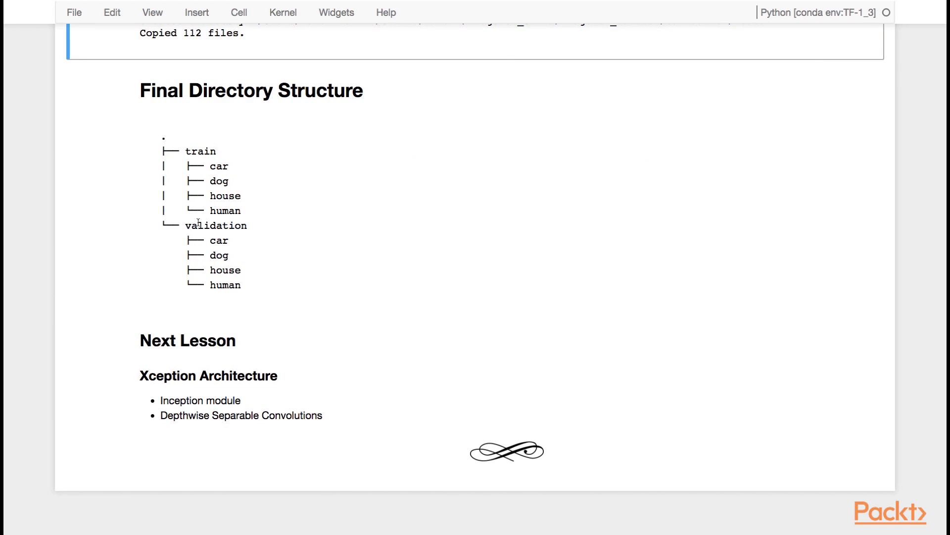